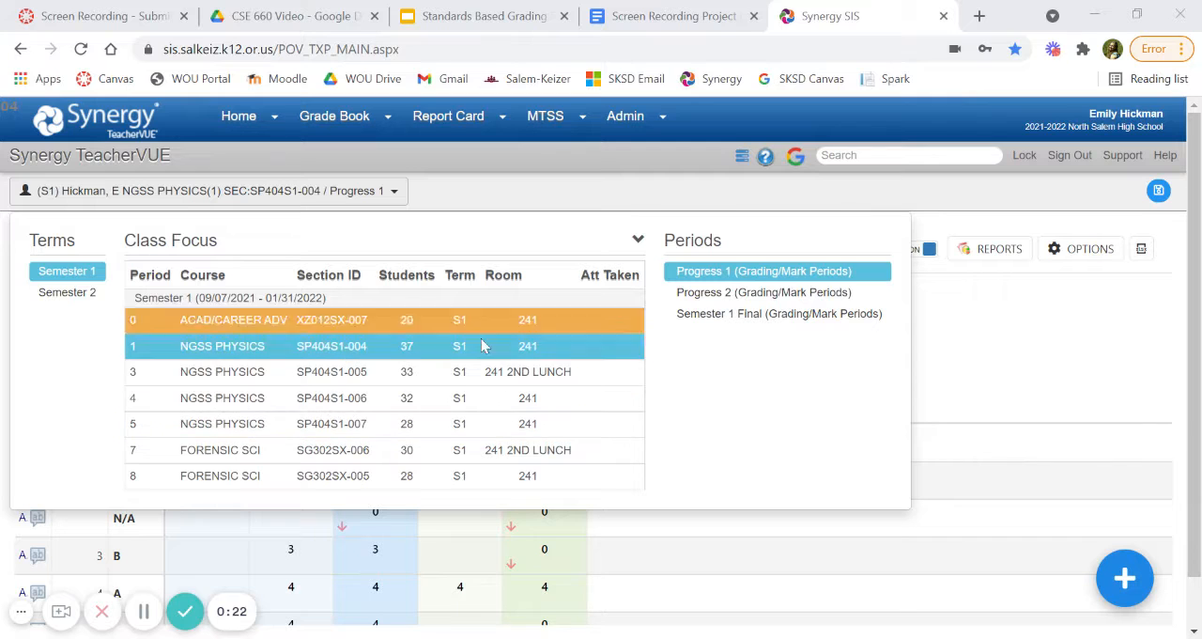
Select NGSS Physics period 1 and show the Content, Content Bank and Assignment add options
{"action": "left_click", "coordinate": [222, 345]}
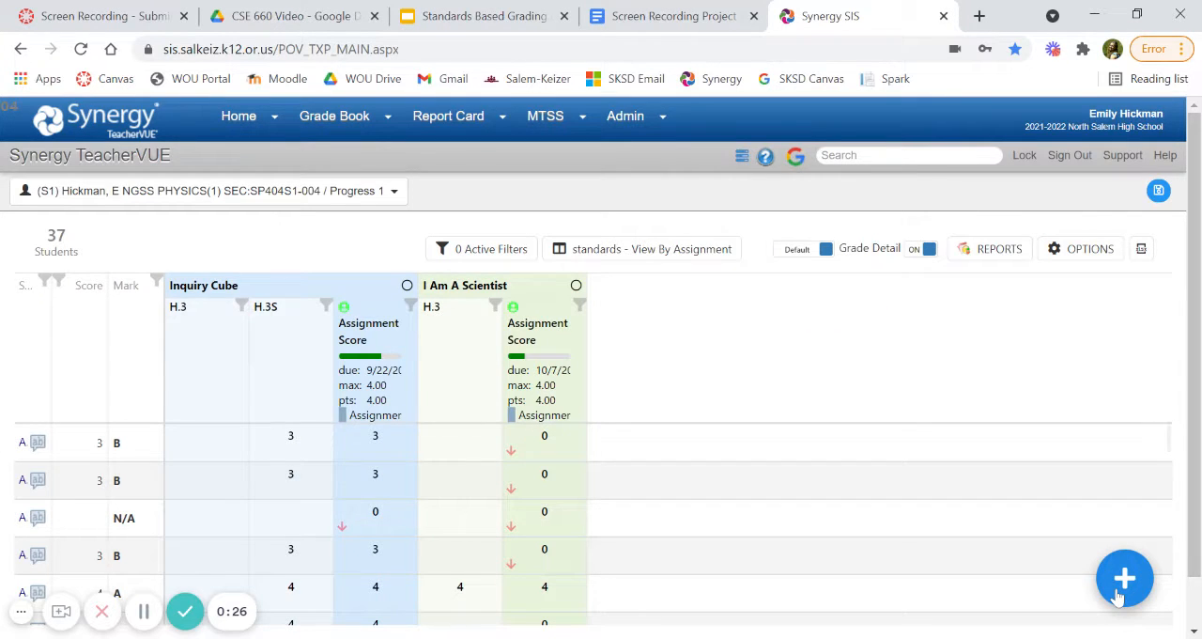
{"action": "left_click", "coordinate": [1124, 577]}
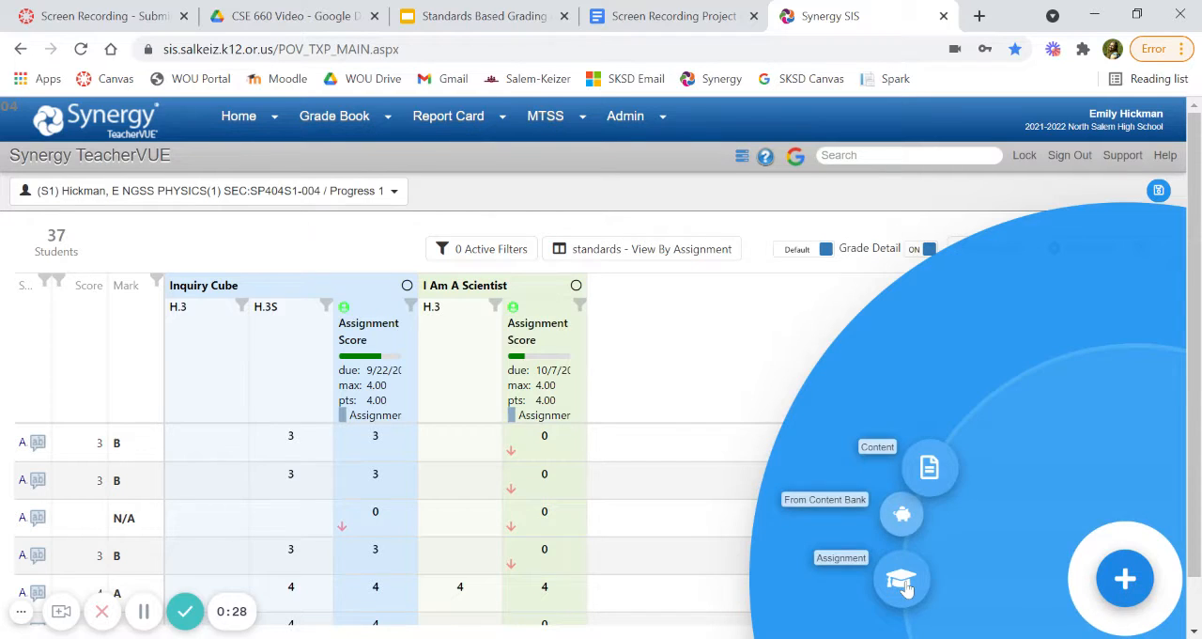
Create a new assignment titled 'Unit 1 Packet' with due date 11/5/2021
{"action": "left_click", "coordinate": [901, 580]}
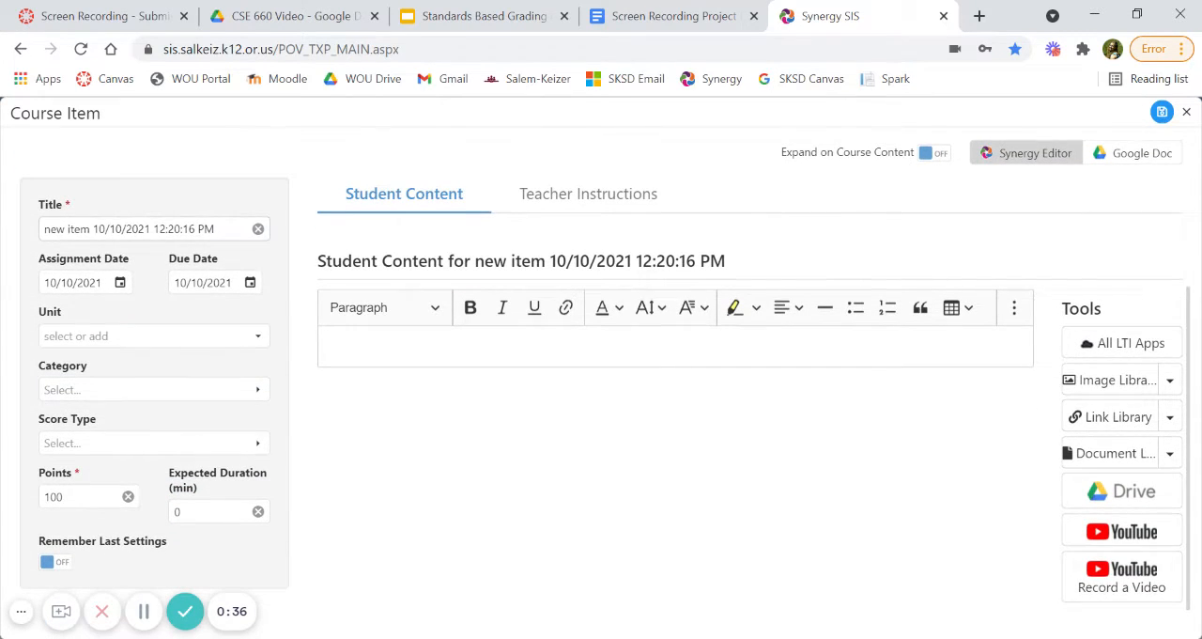
{"action": "triple_click", "coordinate": [129, 228]}
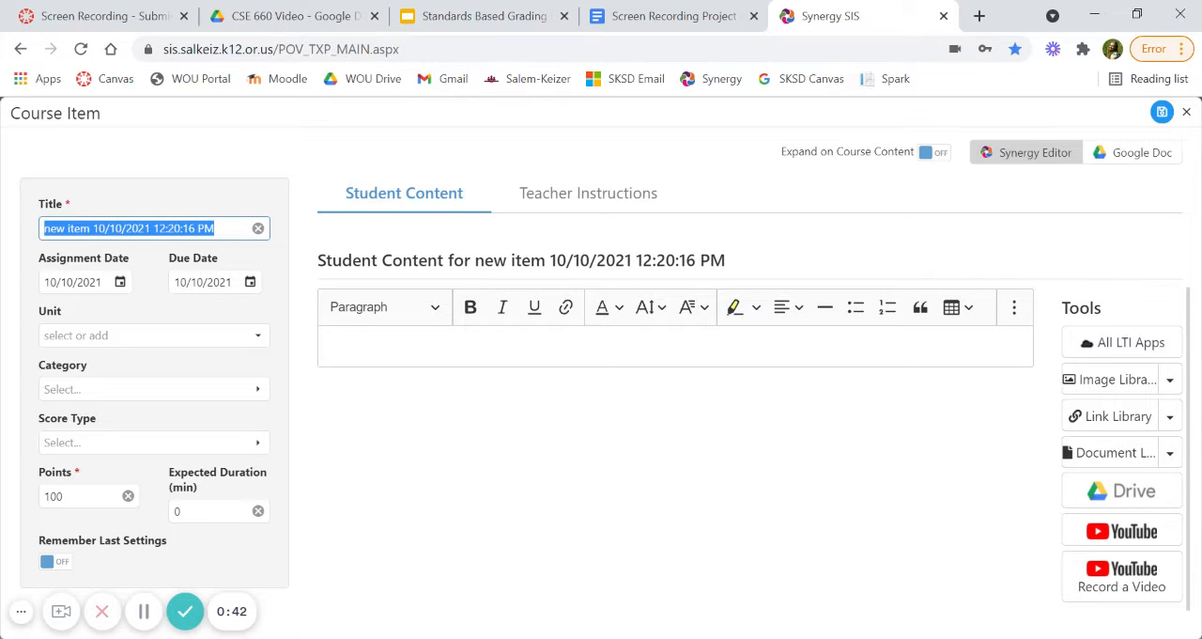
{"action": "type", "text": "Unit 1 Pa"}
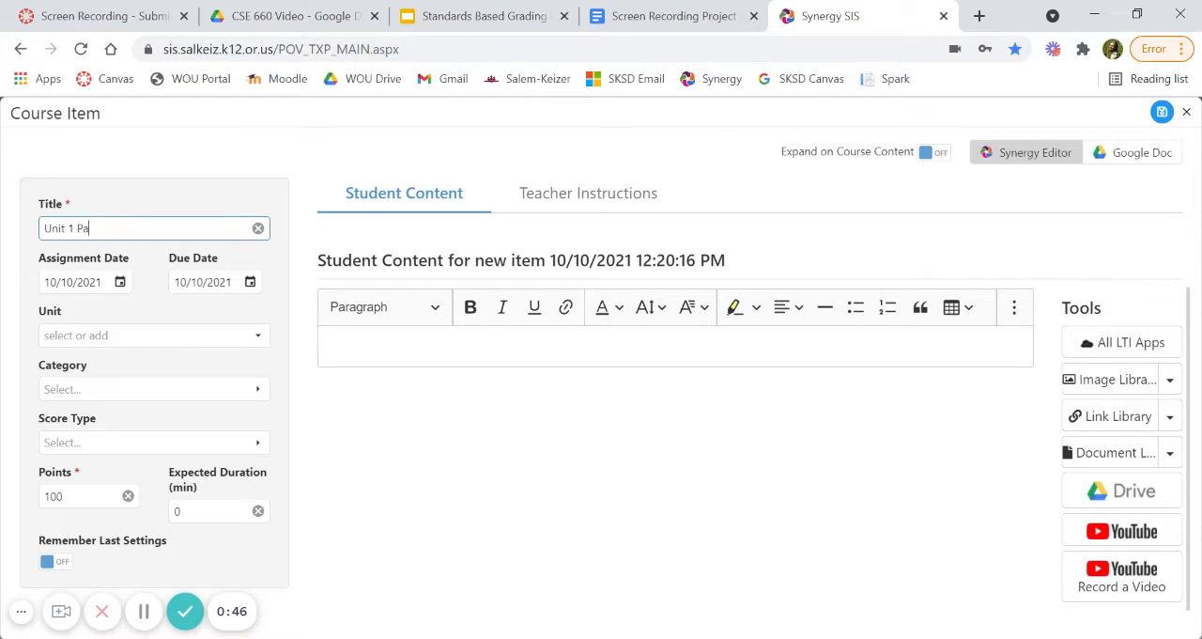
{"action": "type", "text": "cket"}
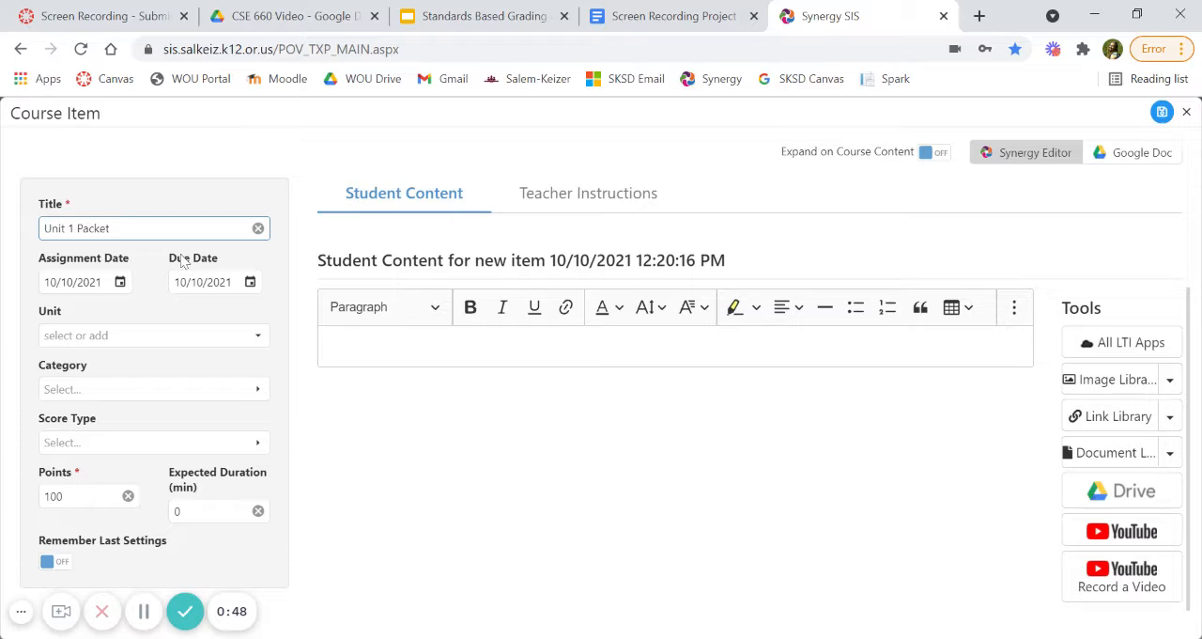
{"action": "left_click", "coordinate": [250, 282]}
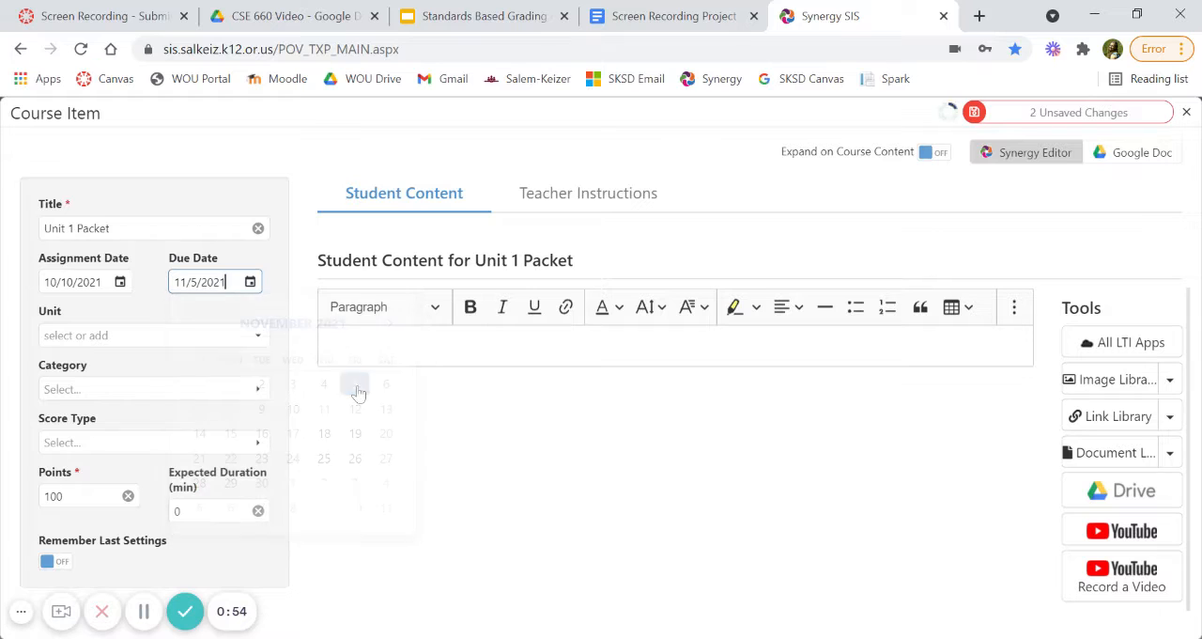
Set Unit to Unit 1, Category to Assignment, Score Type to Rubric 1-4, and Points to 4
{"action": "left_click", "coordinate": [150, 334]}
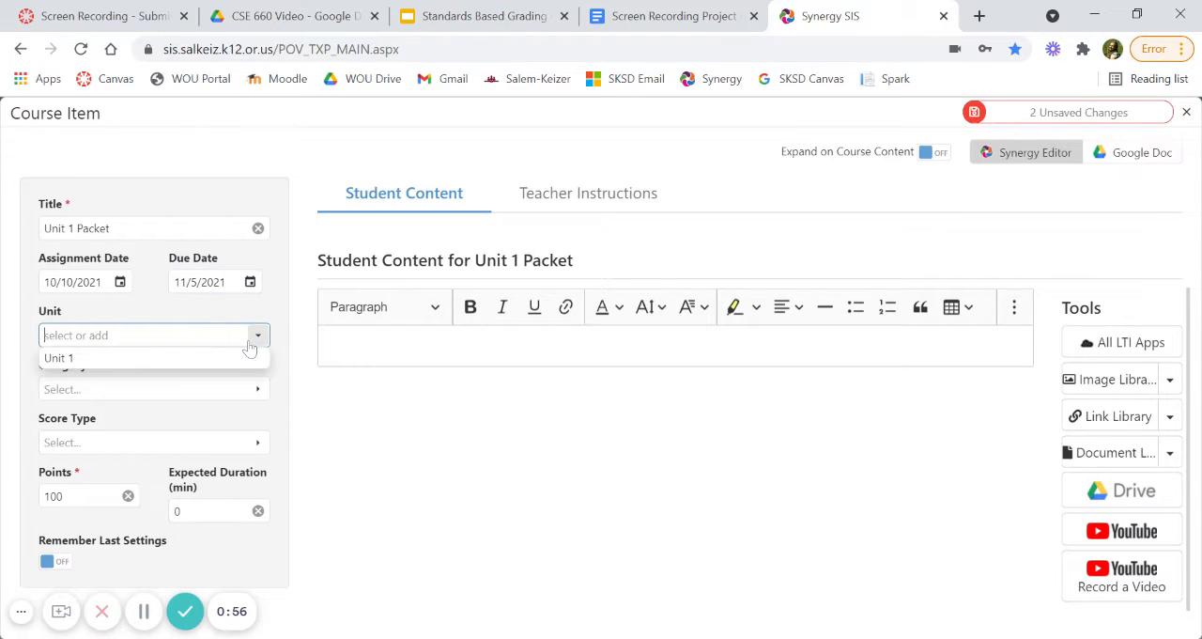
{"action": "left_click", "coordinate": [59, 357]}
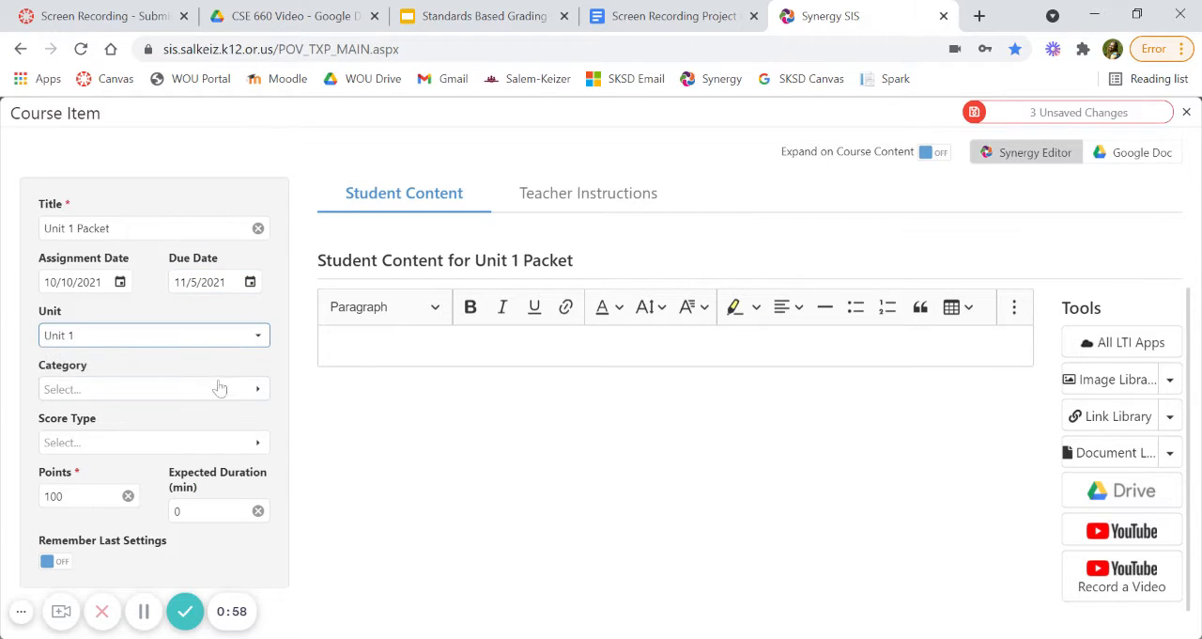
{"action": "left_click", "coordinate": [153, 388]}
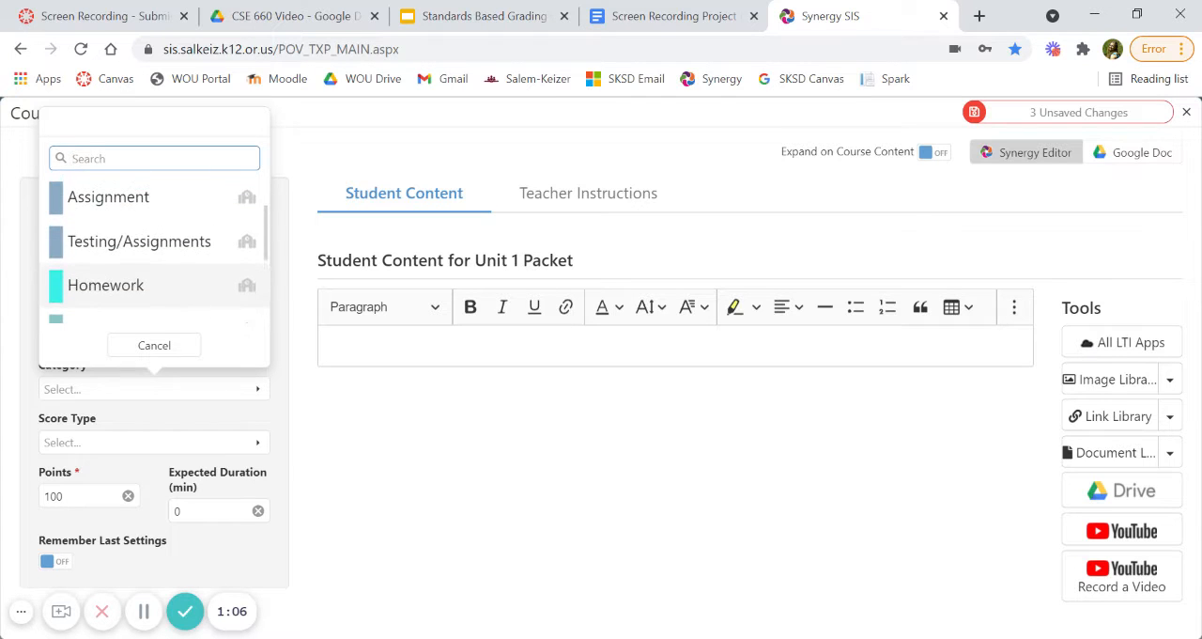
{"action": "left_click", "coordinate": [108, 197]}
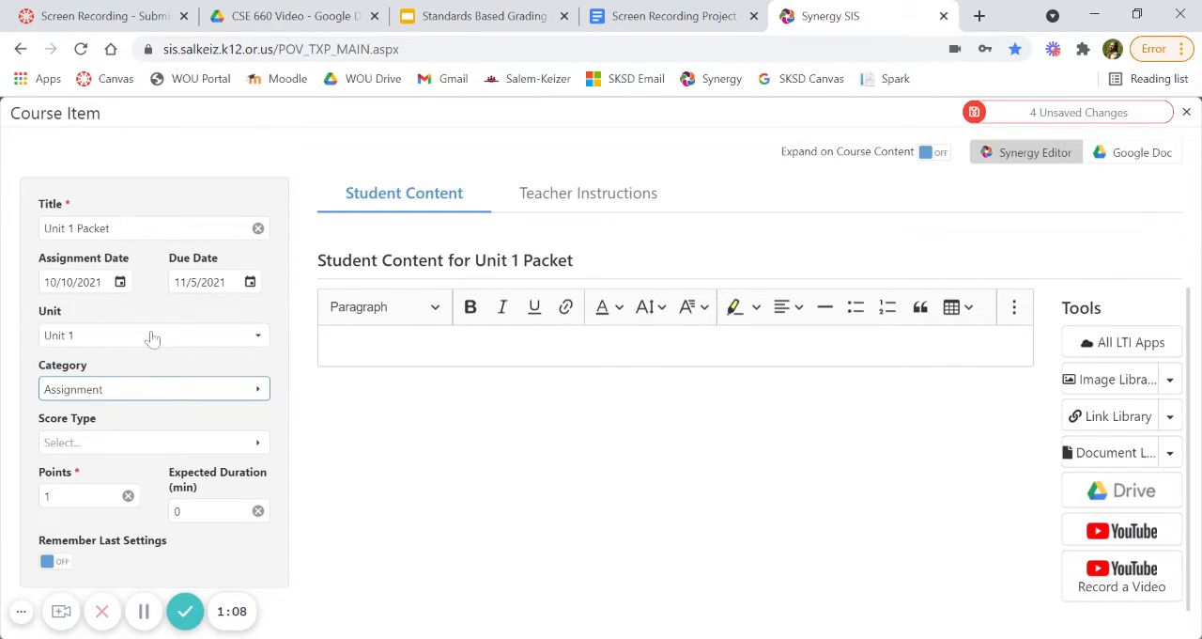
{"action": "left_click", "coordinate": [153, 442]}
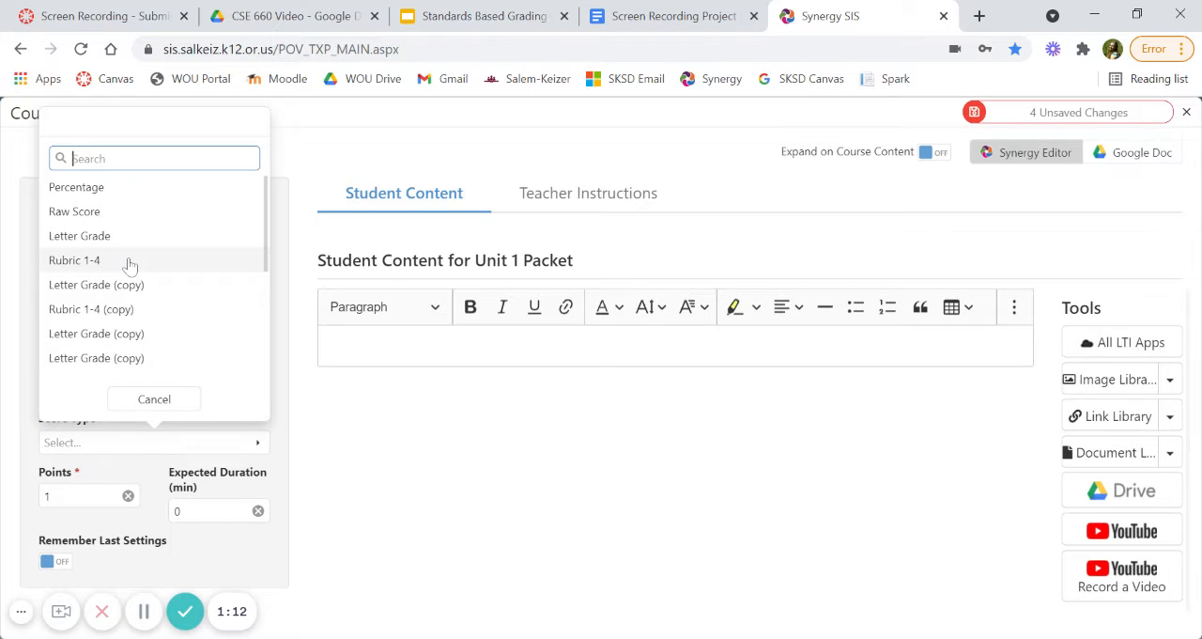
{"action": "left_click", "coordinate": [74, 261]}
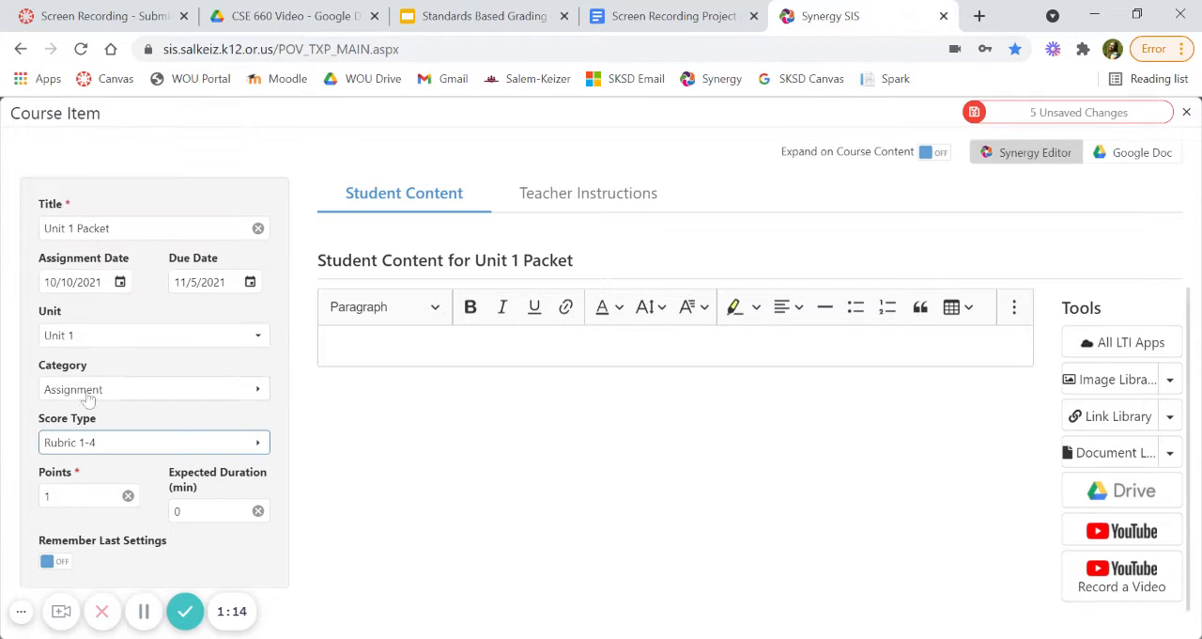
{"action": "type", "text": "4"}
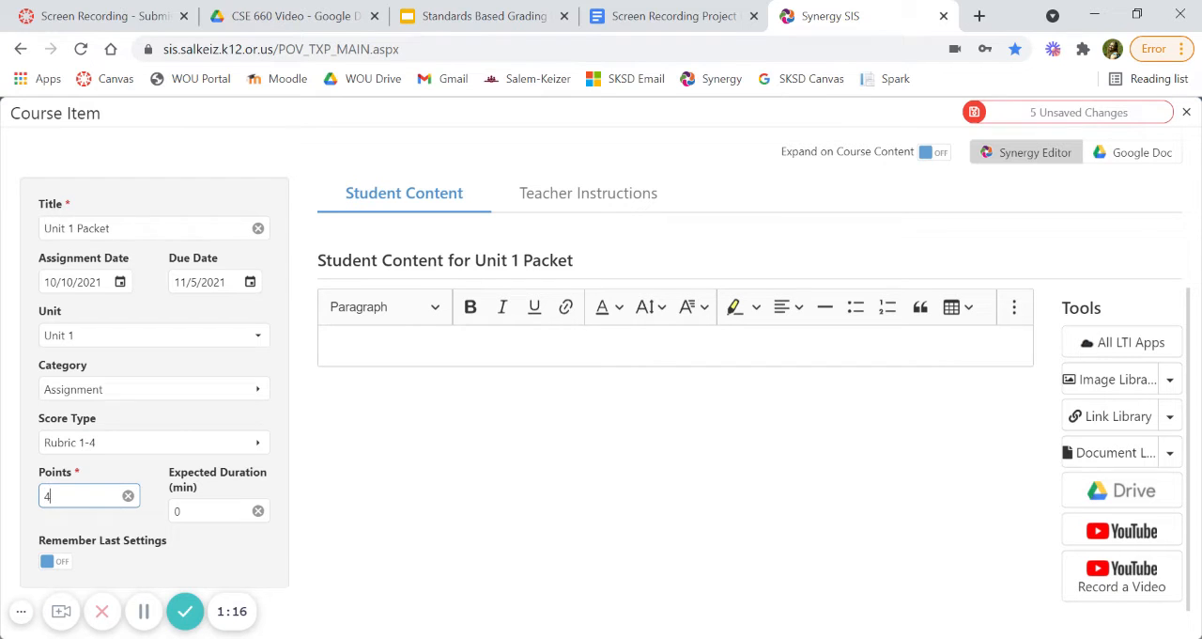
{"action": "mouse_move", "coordinate": [354, 477]}
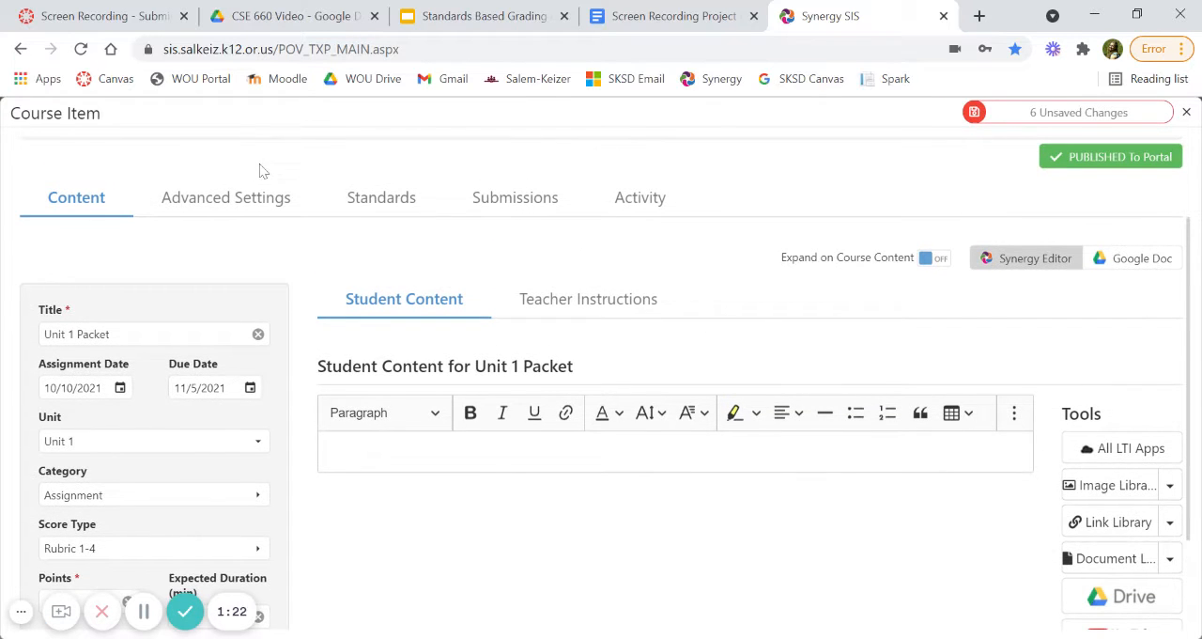
In Advanced Settings, keep all grading periods checked and switch Add To All Courses on
{"action": "left_click", "coordinate": [226, 197]}
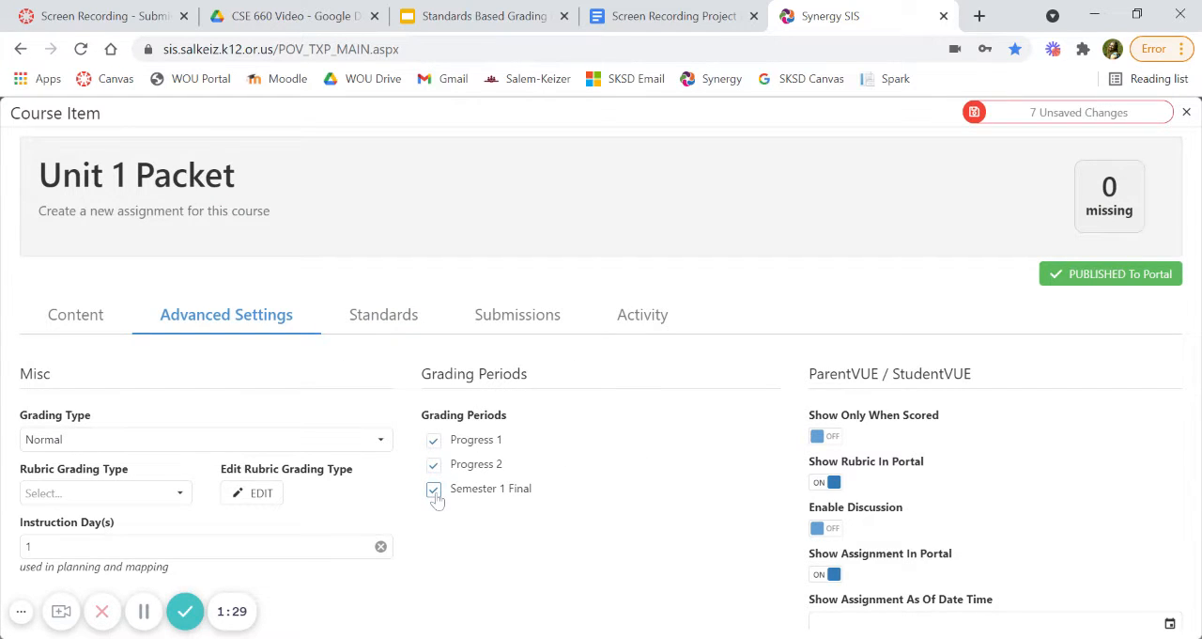
{"action": "mouse_move", "coordinate": [586, 486]}
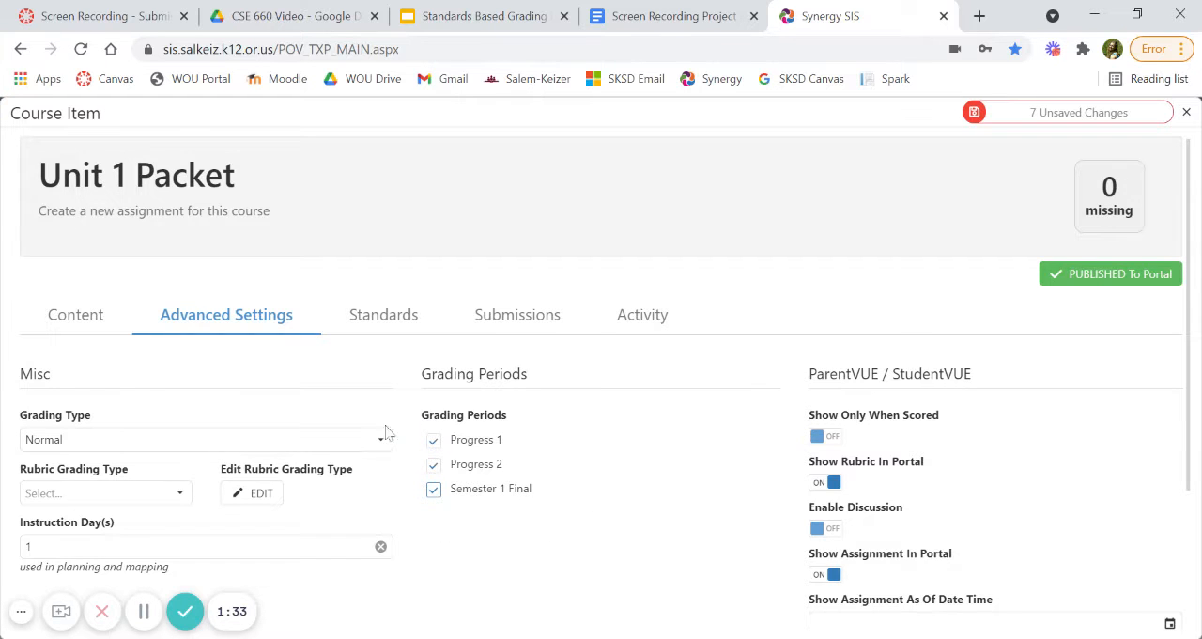
{"action": "scroll", "scroll_direction": "down", "scroll_amount": 3}
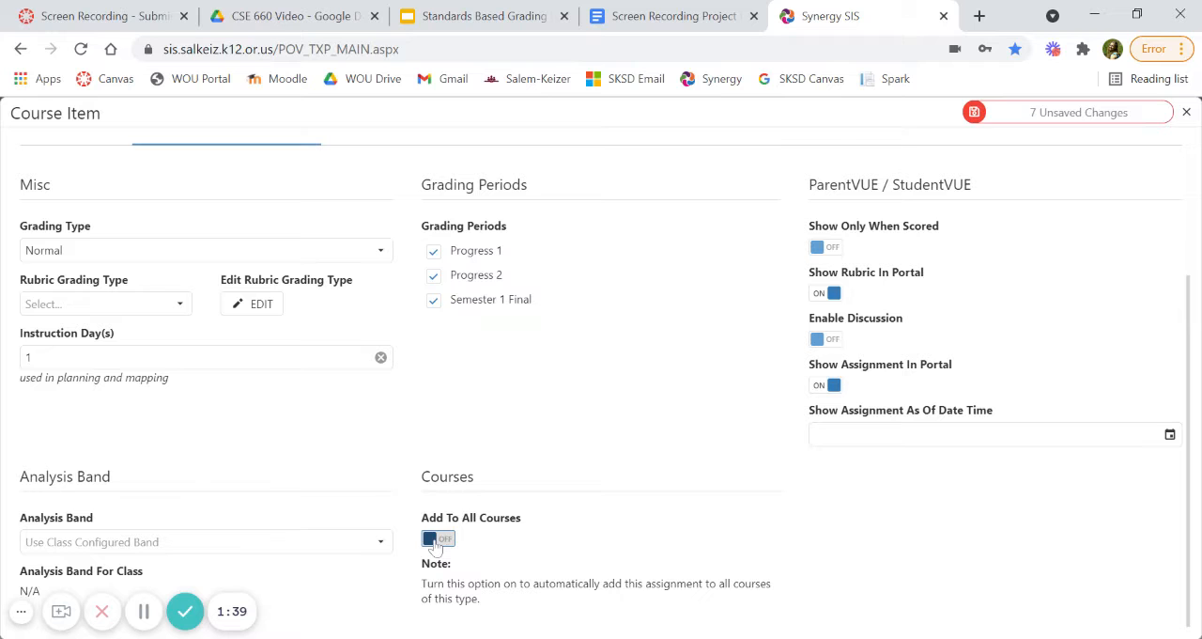
{"action": "left_click", "coordinate": [437, 538]}
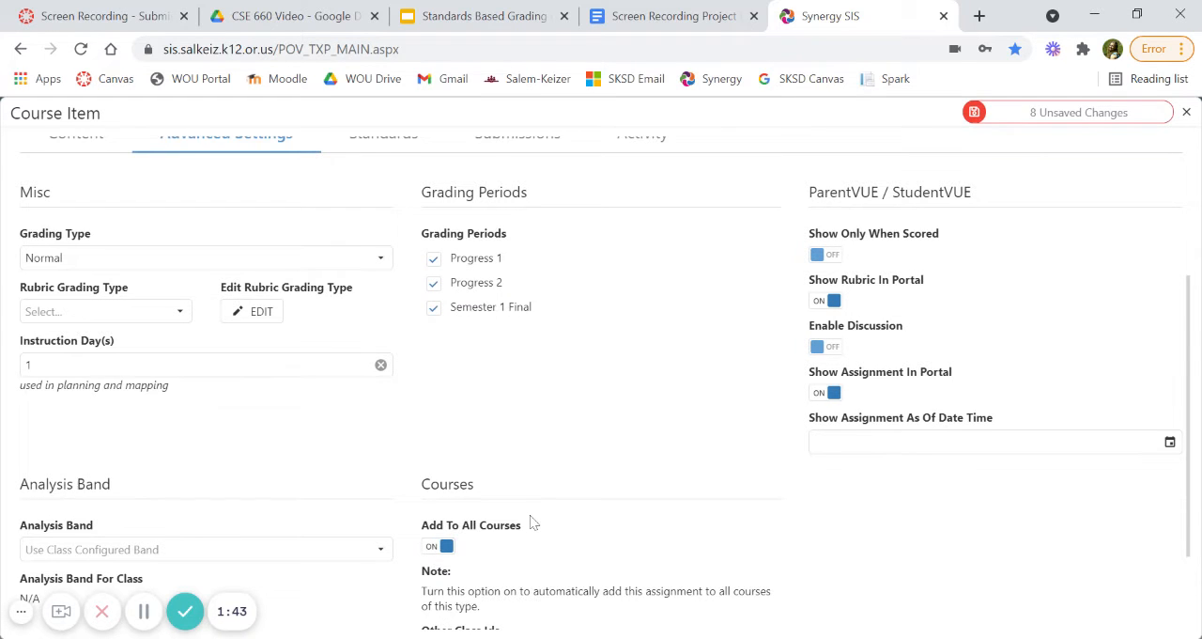
Scroll through the NGSS Physics periods 3, 4 and 5 class IDs and back up
{"action": "scroll", "scroll_direction": "down", "scroll_amount": 3}
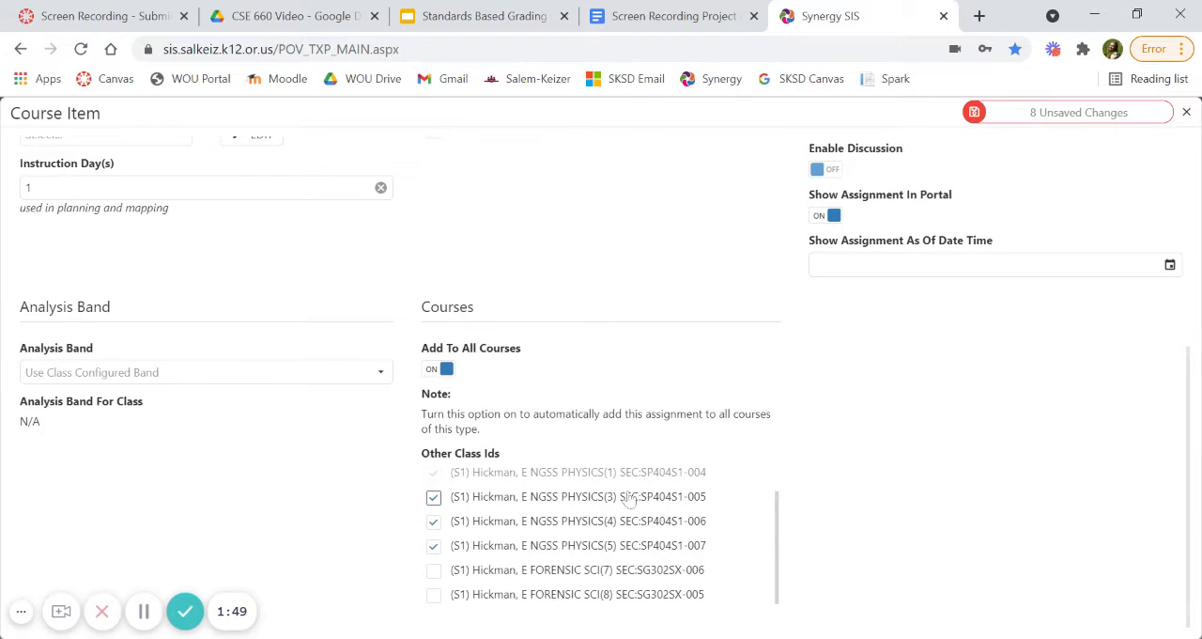
{"action": "scroll", "scroll_direction": "up", "scroll_amount": 3}
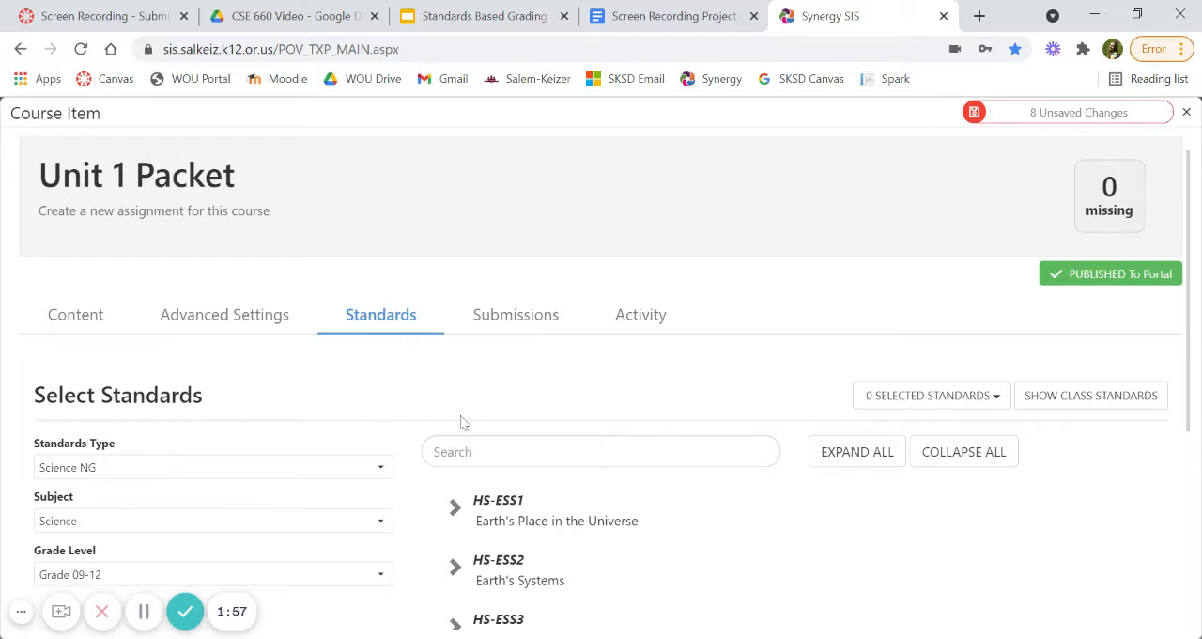
Select the HS-PS2 Motion and Stability standard and save Unit 1 Packet
{"action": "scroll", "scroll_direction": "down", "scroll_amount": 3}
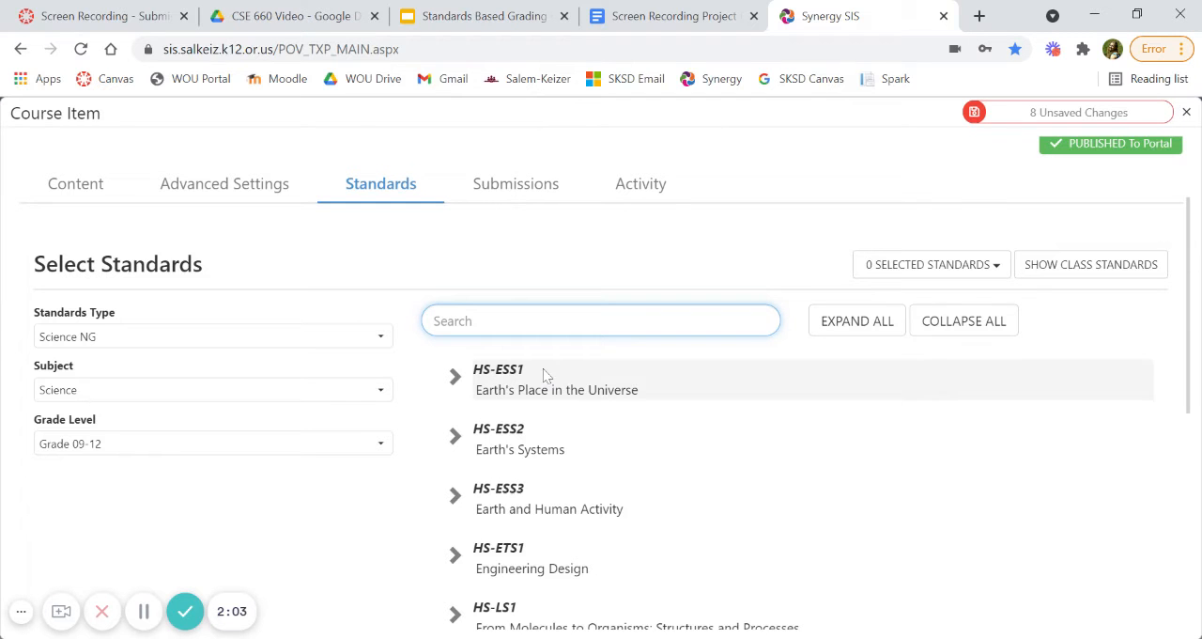
{"action": "scroll", "scroll_direction": "down", "scroll_amount": 3}
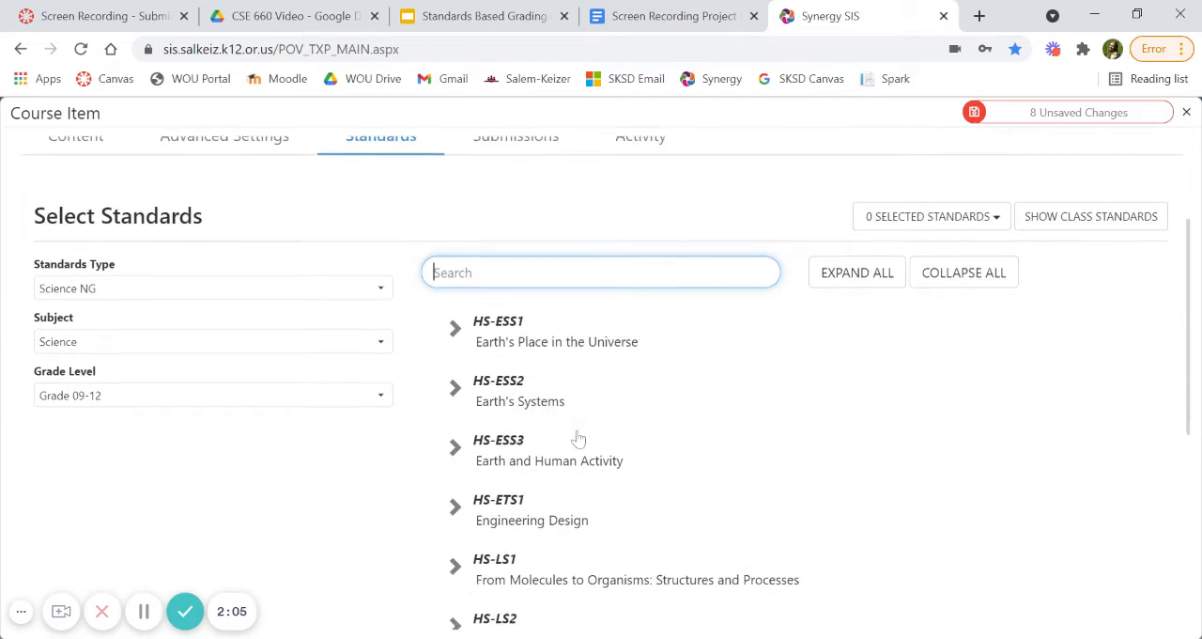
{"action": "scroll", "scroll_direction": "down", "scroll_amount": 3}
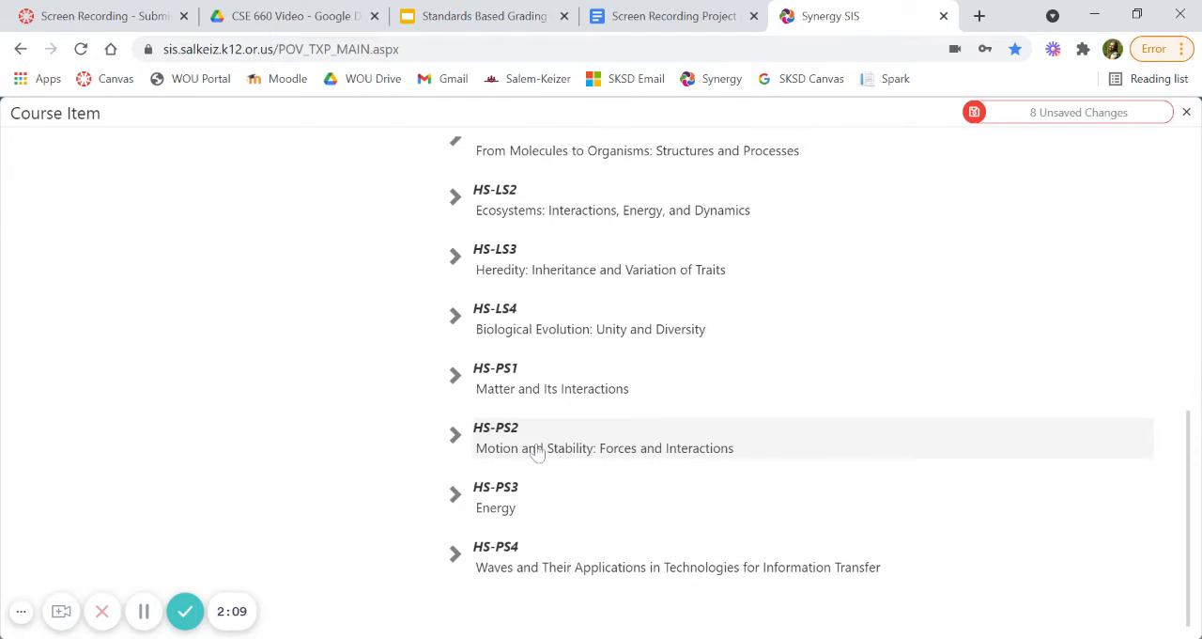
{"action": "left_click", "coordinate": [604, 436]}
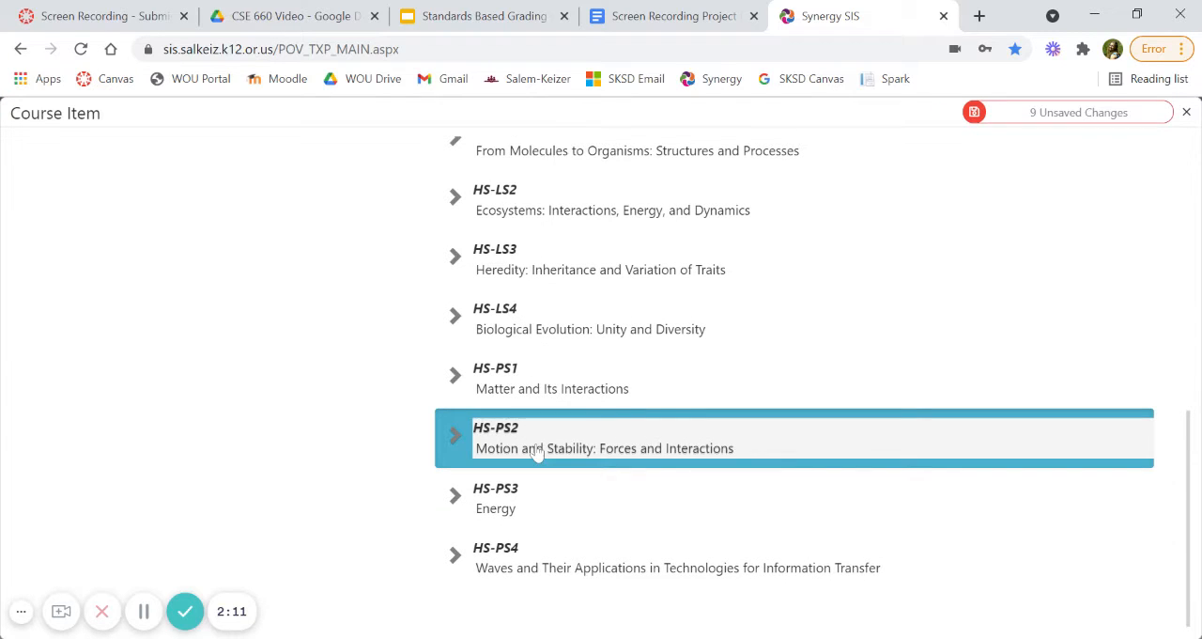
{"action": "left_click", "coordinate": [455, 435]}
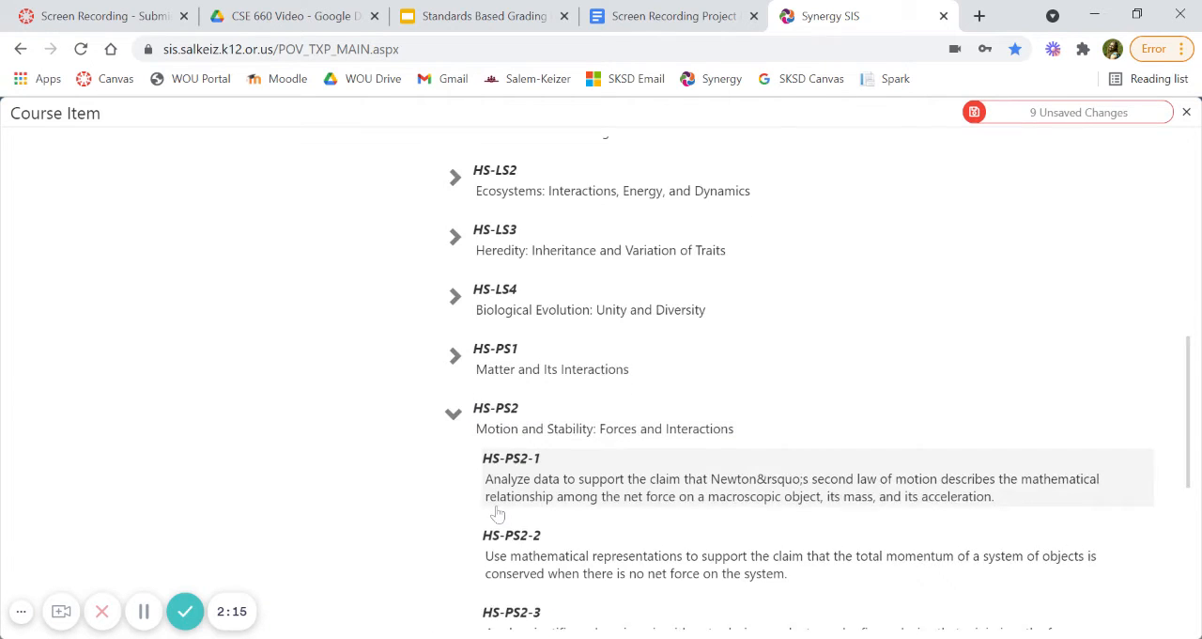
{"action": "scroll", "scroll_direction": "down", "scroll_amount": 3}
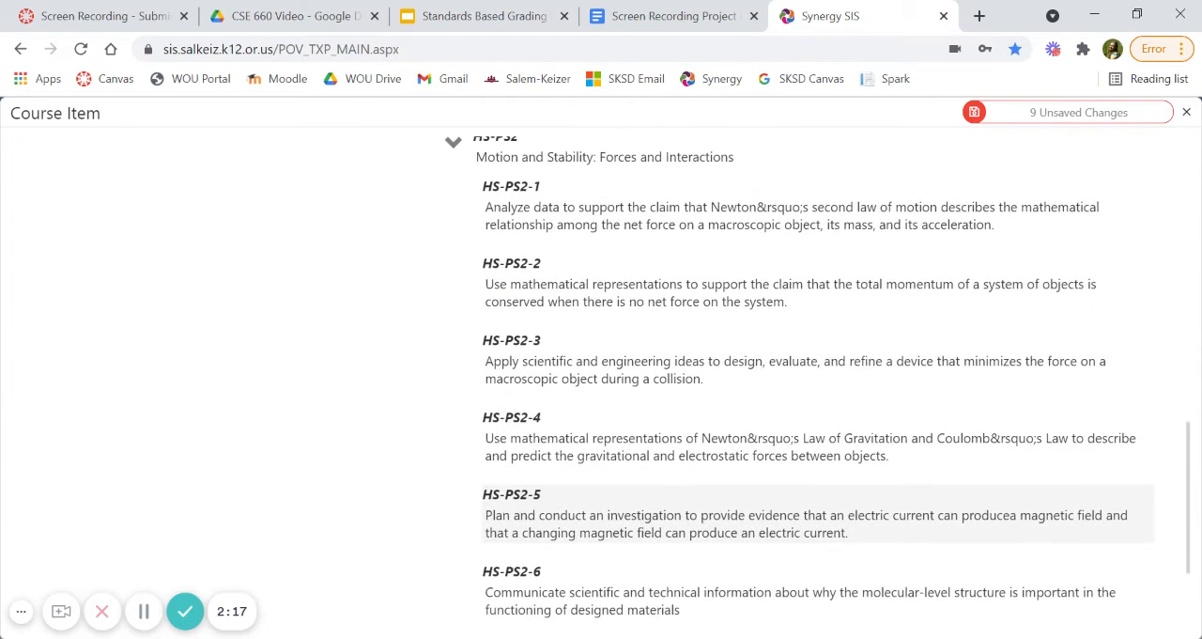
{"action": "scroll", "scroll_direction": "down", "scroll_amount": 3}
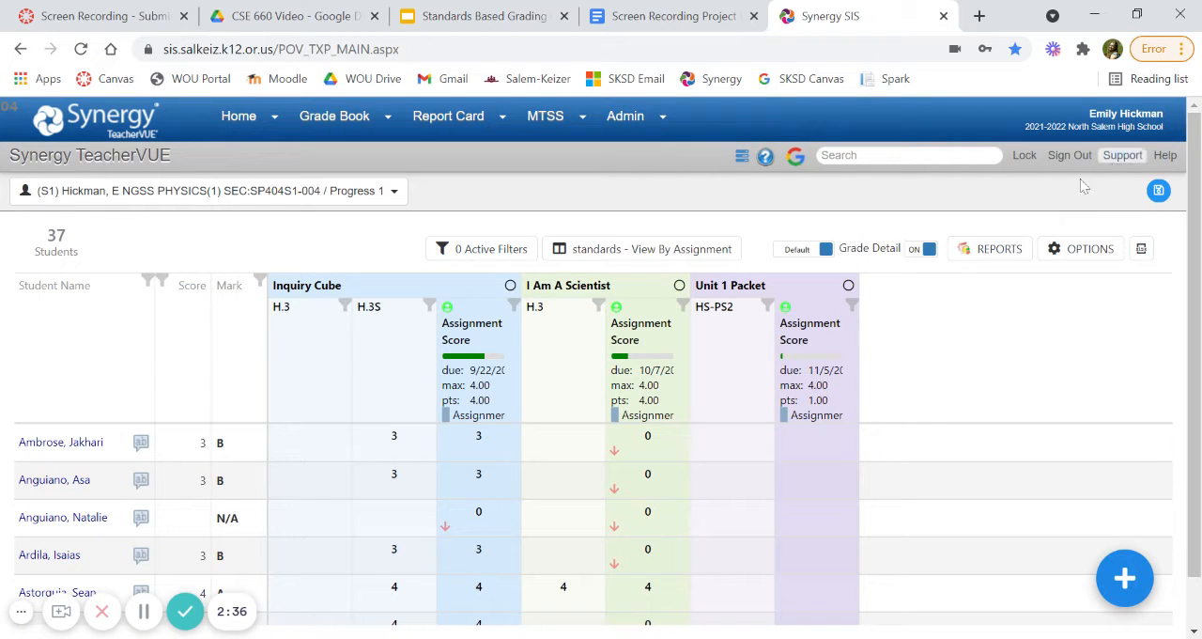
{"action": "mouse_move", "coordinate": [720, 417]}
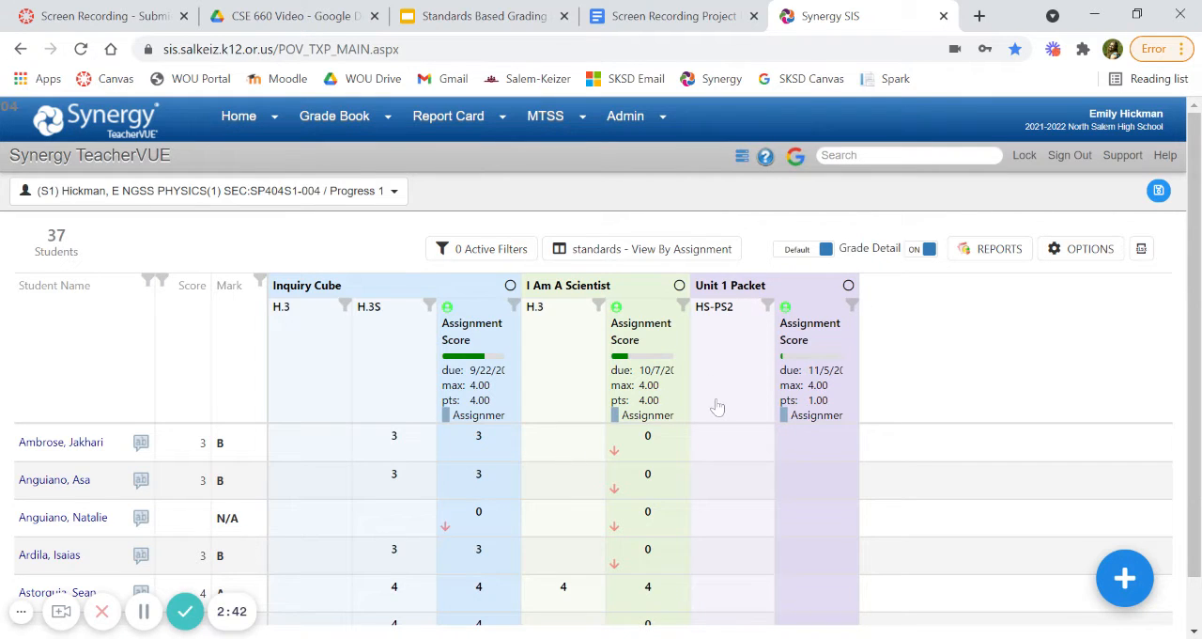
{"action": "mouse_move", "coordinate": [675, 249]}
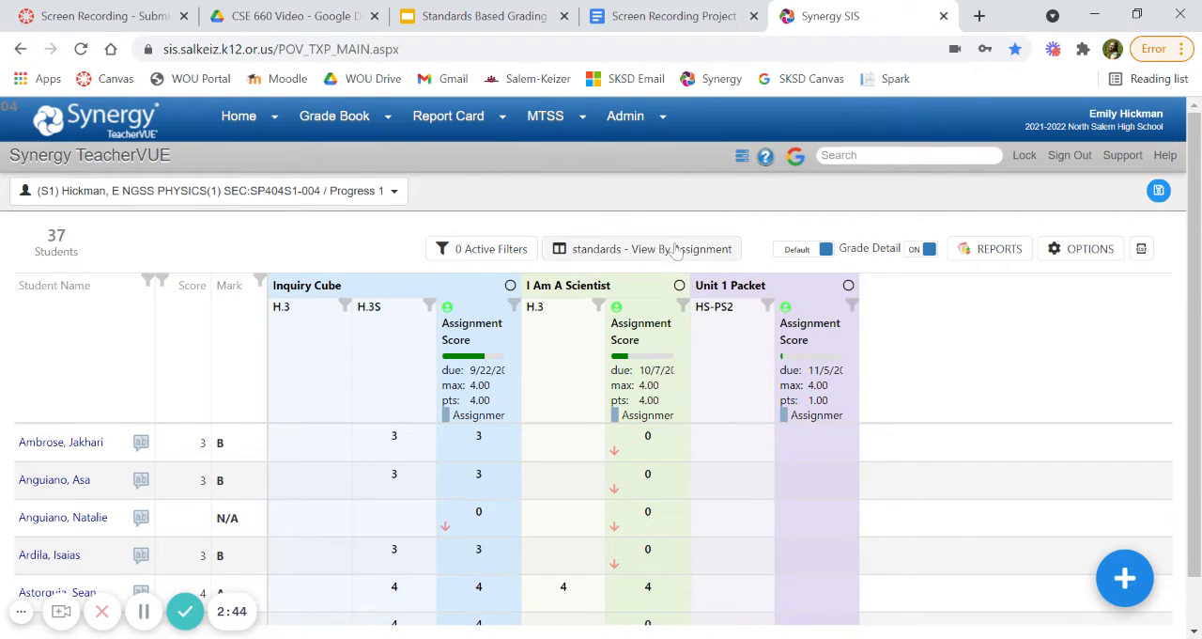
Choose the Assignments view option View By Unit in the gradebook view selector
{"action": "left_click", "coordinate": [642, 248]}
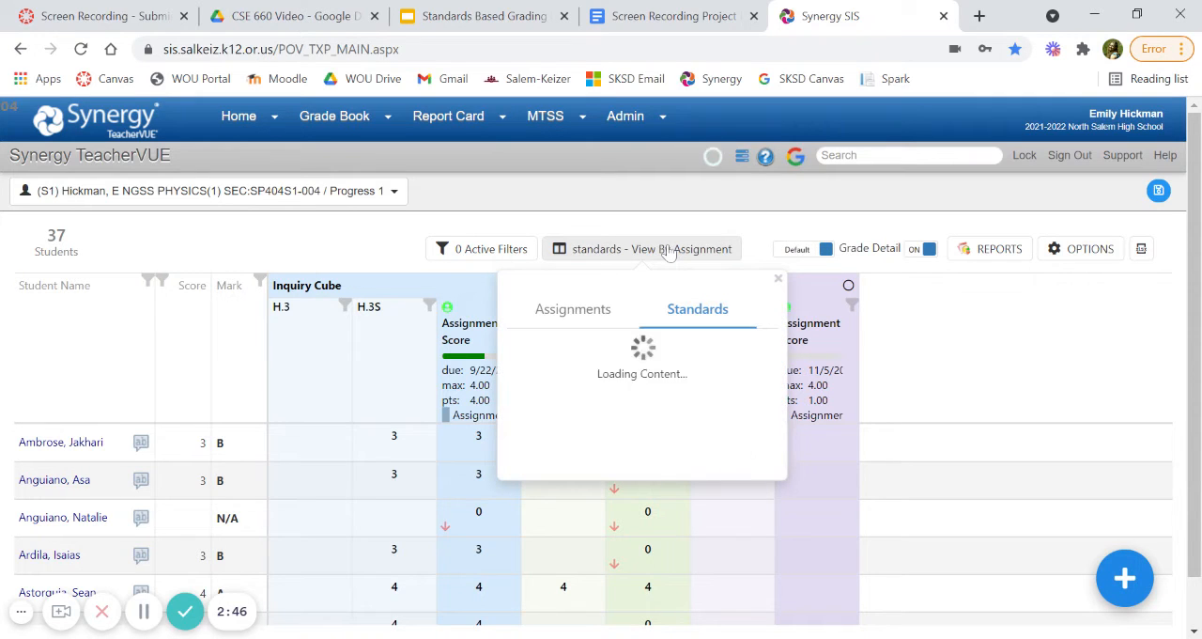
{"action": "left_click", "coordinate": [572, 308]}
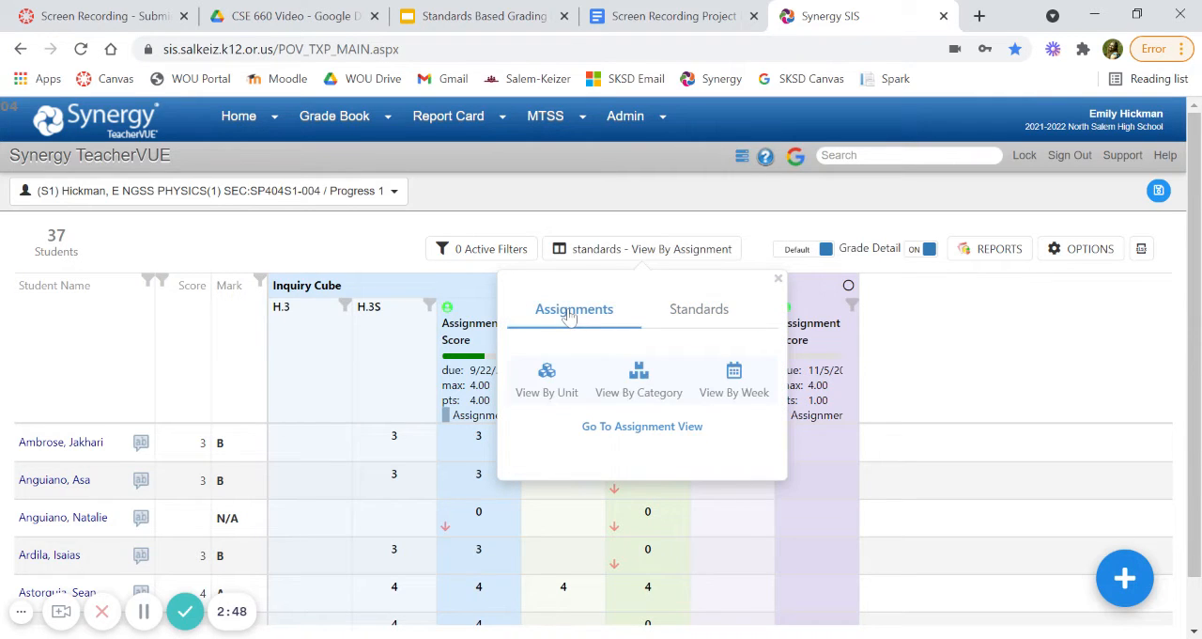
{"action": "mouse_move", "coordinate": [546, 381]}
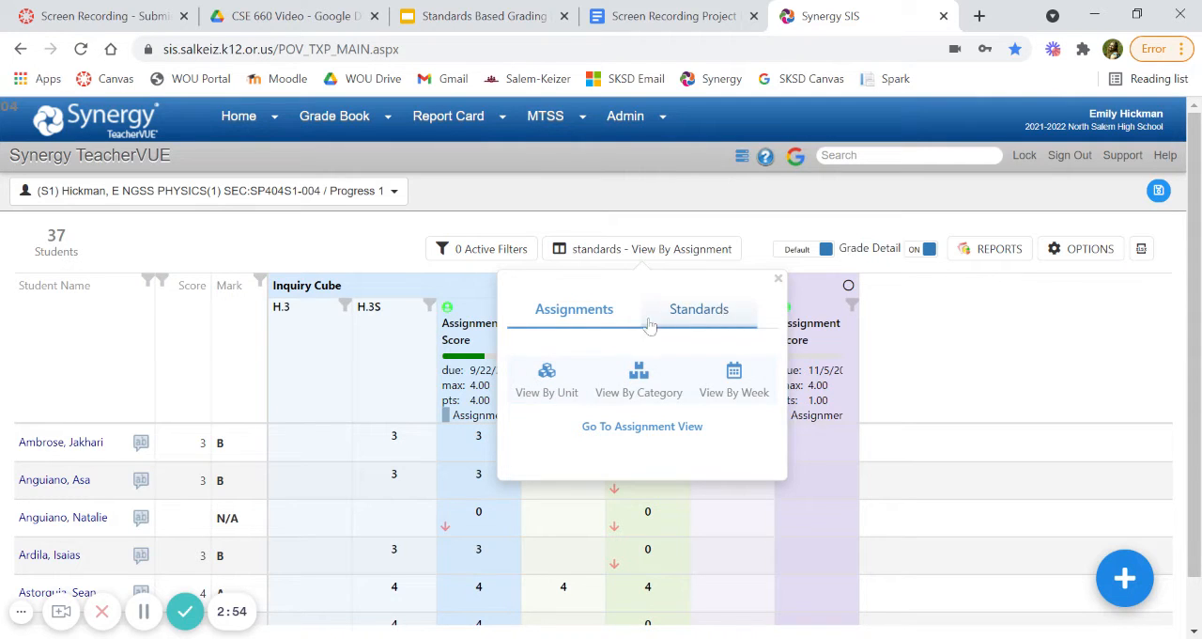
{"action": "left_click", "coordinate": [546, 380]}
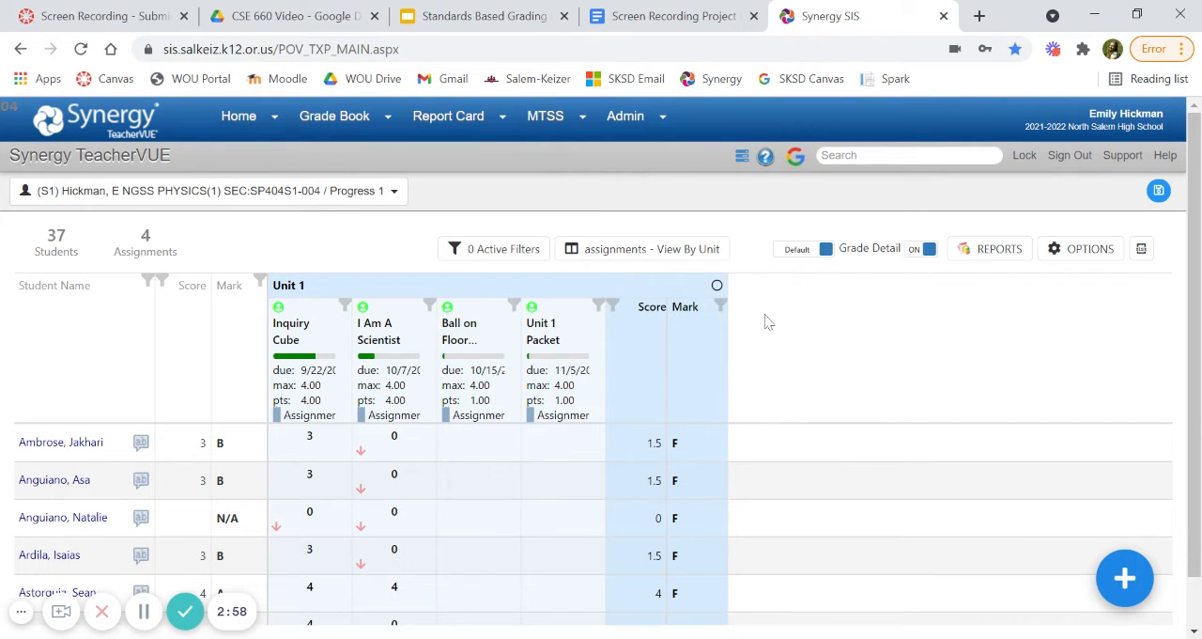
{"action": "mouse_move", "coordinate": [175, 371]}
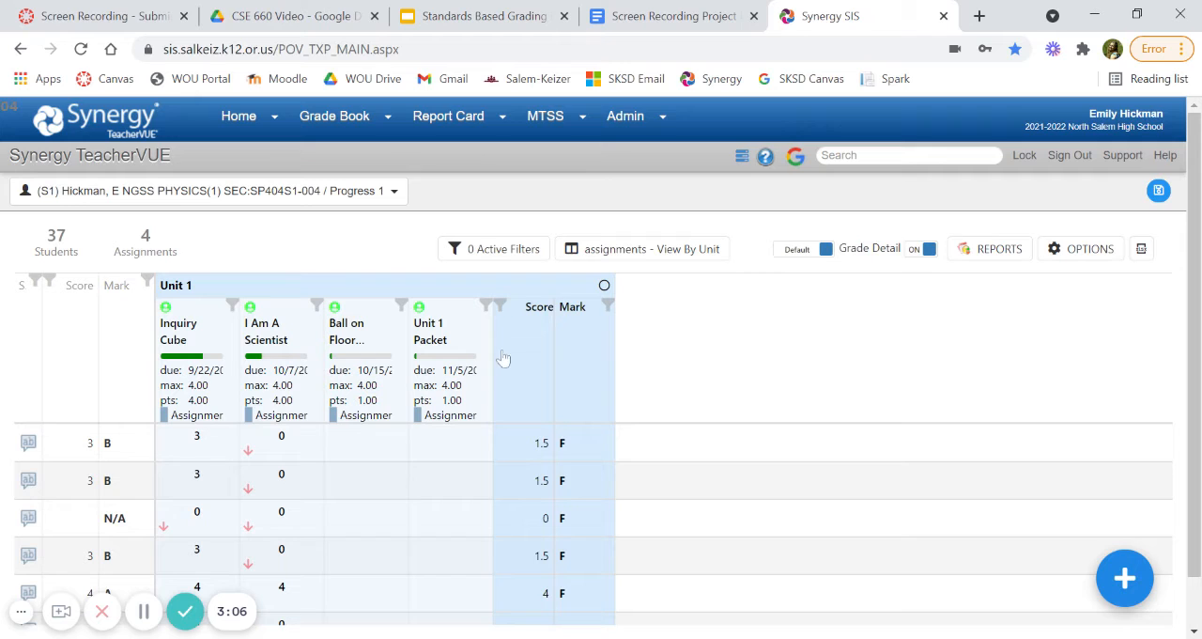
{"action": "mouse_move", "coordinate": [604, 249]}
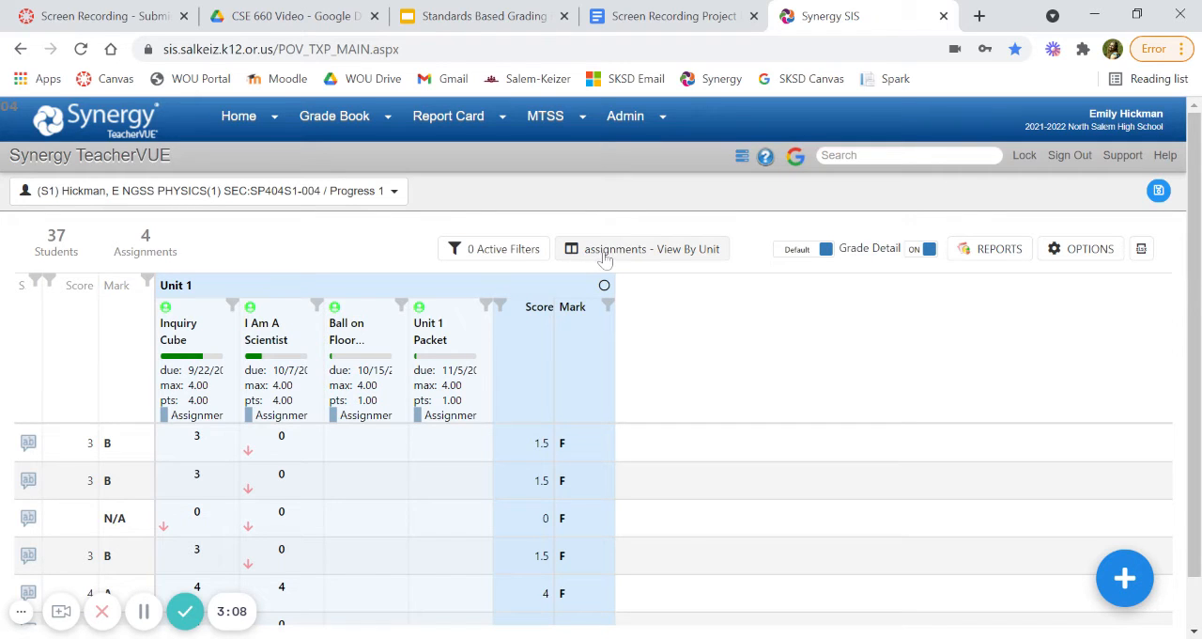
Choose the Standards view option View By Assignment in the gradebook view selector
{"action": "left_click", "coordinate": [642, 248]}
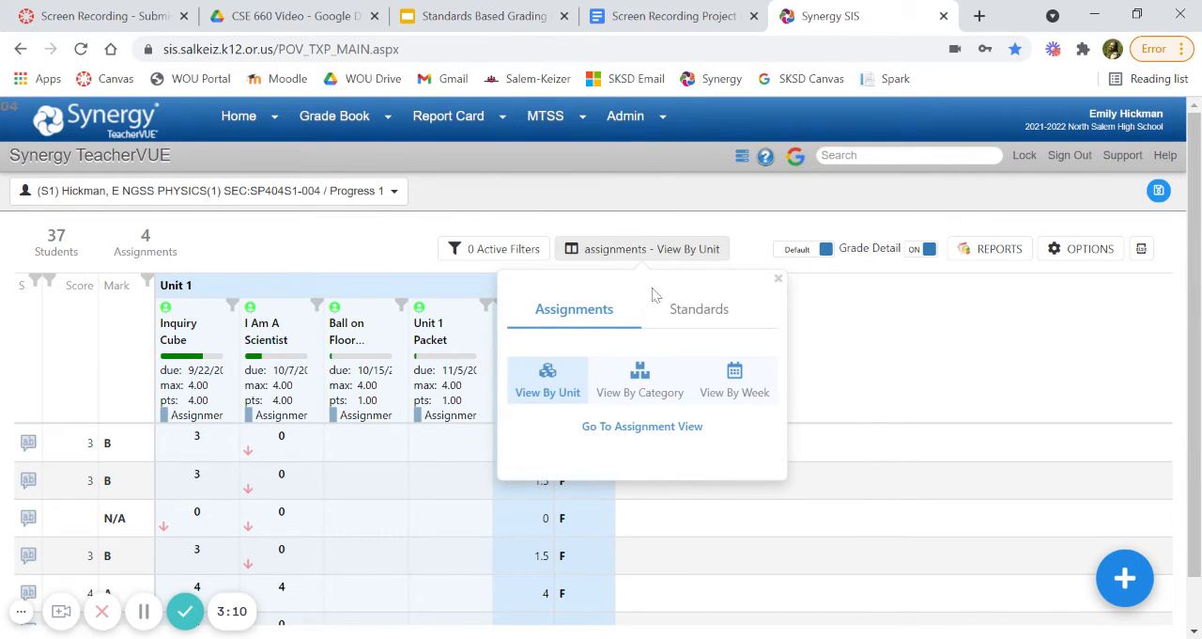
{"action": "left_click", "coordinate": [698, 308]}
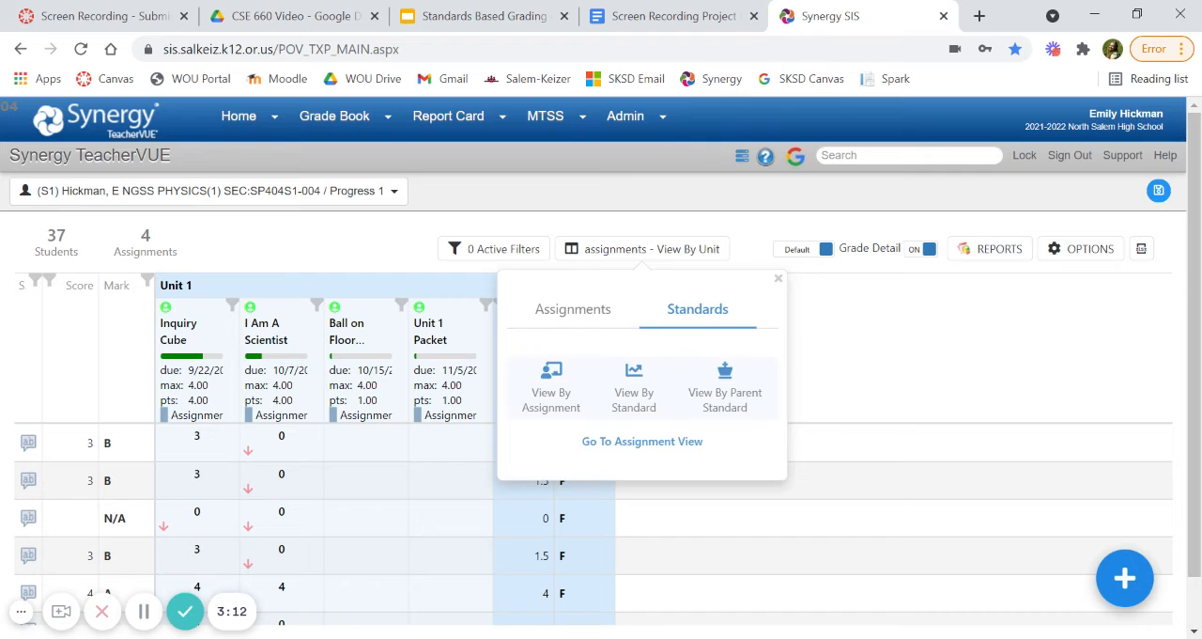
{"action": "left_click", "coordinate": [551, 388]}
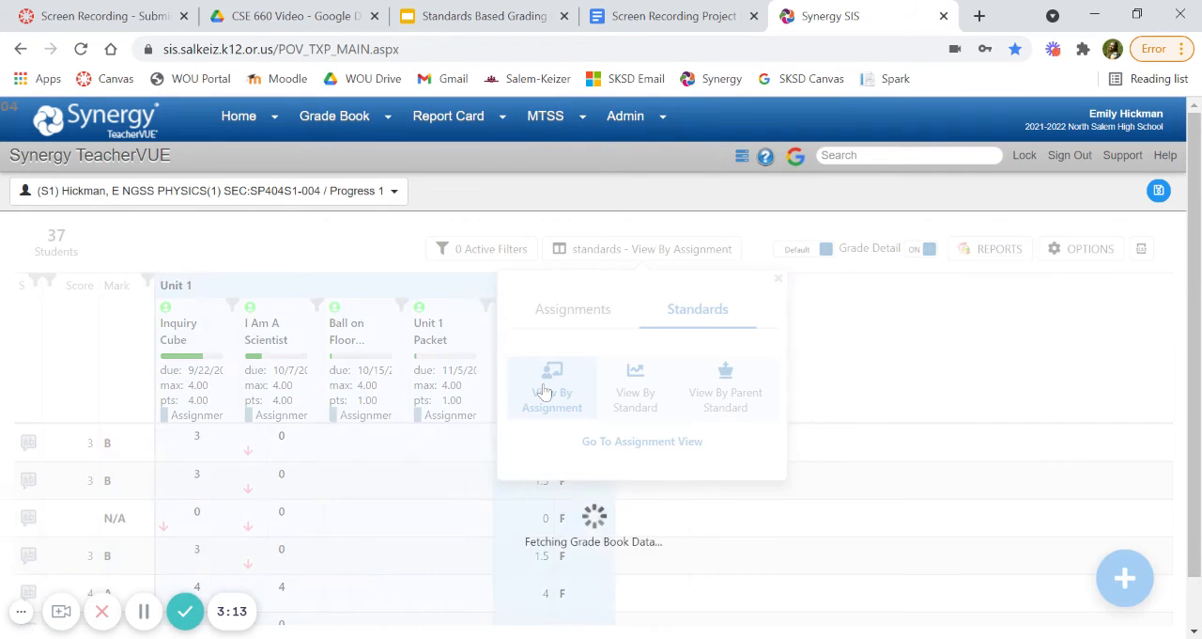
{"action": "left_click", "coordinate": [552, 388]}
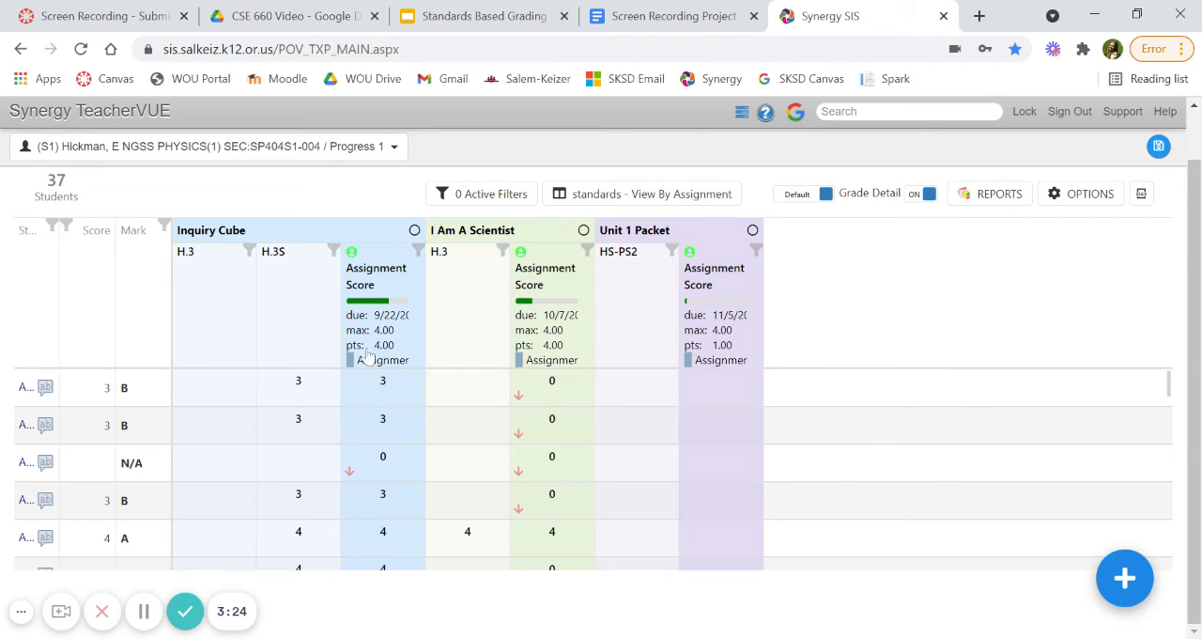
{"action": "mouse_move", "coordinate": [394, 405]}
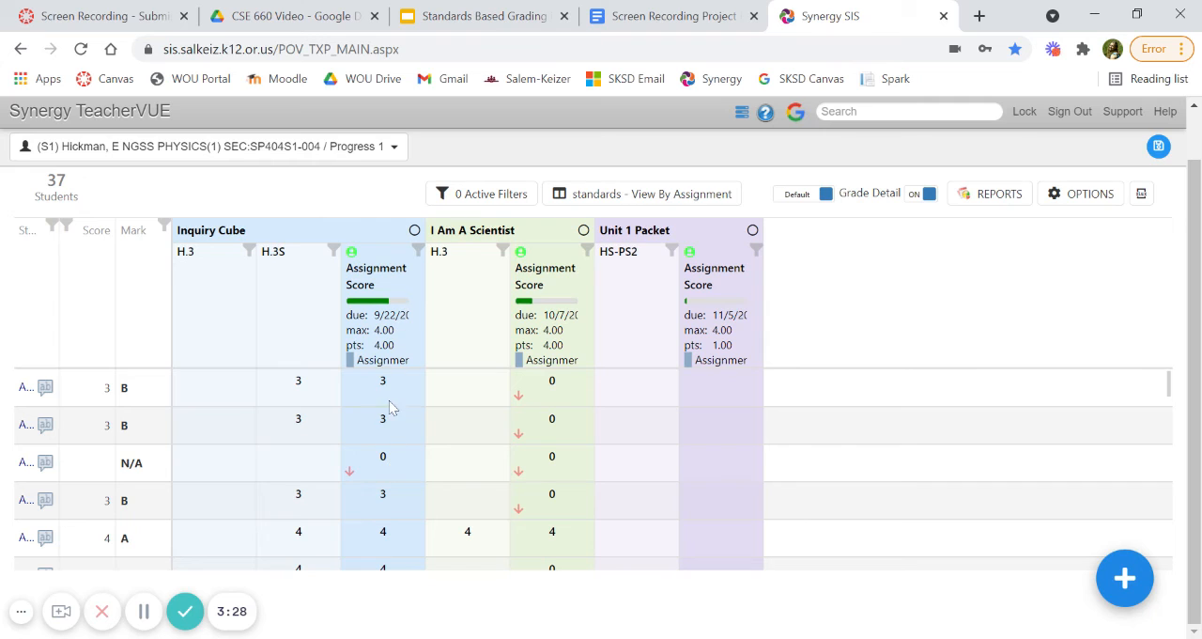
{"action": "mouse_move", "coordinate": [310, 456]}
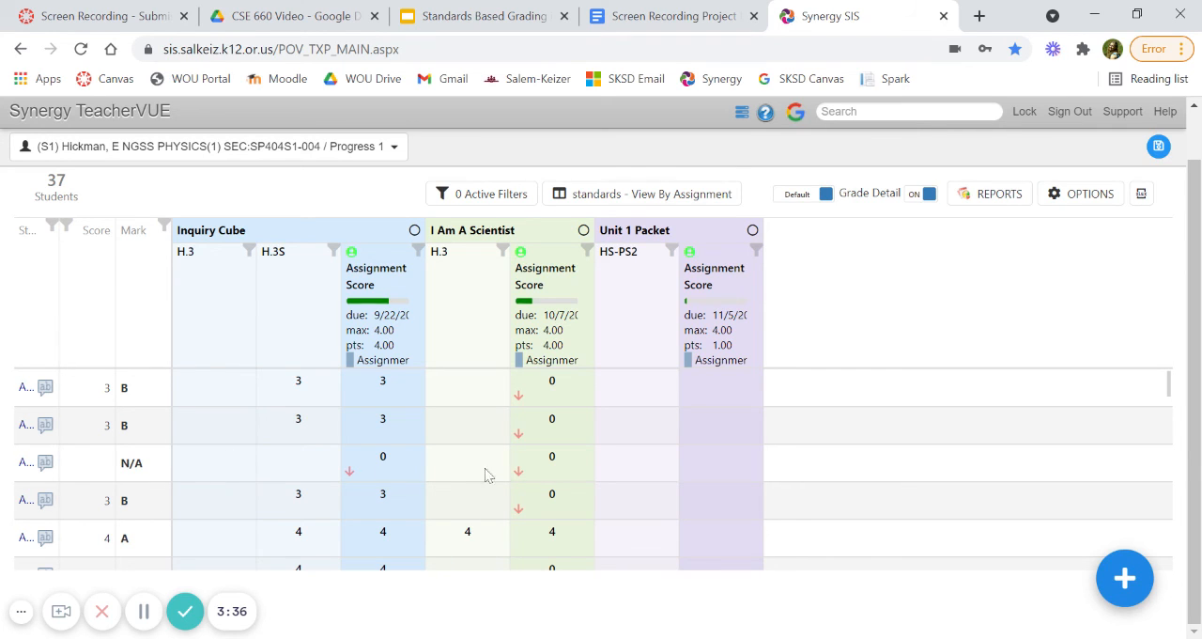
{"action": "mouse_move", "coordinate": [552, 470]}
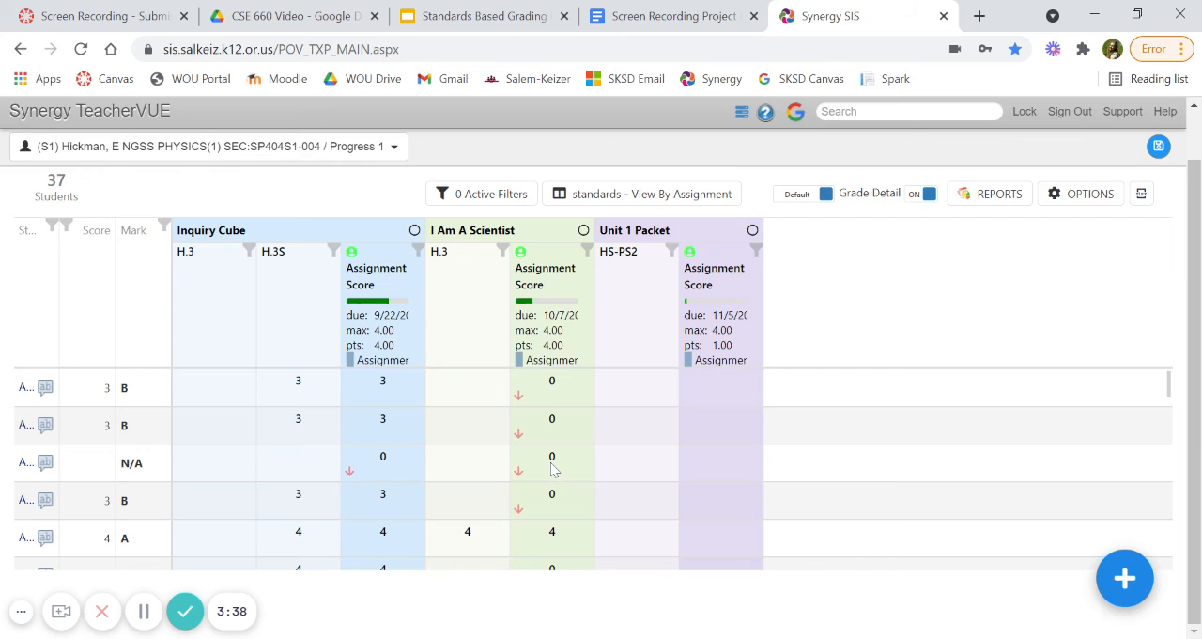
{"action": "mouse_move", "coordinate": [382, 472]}
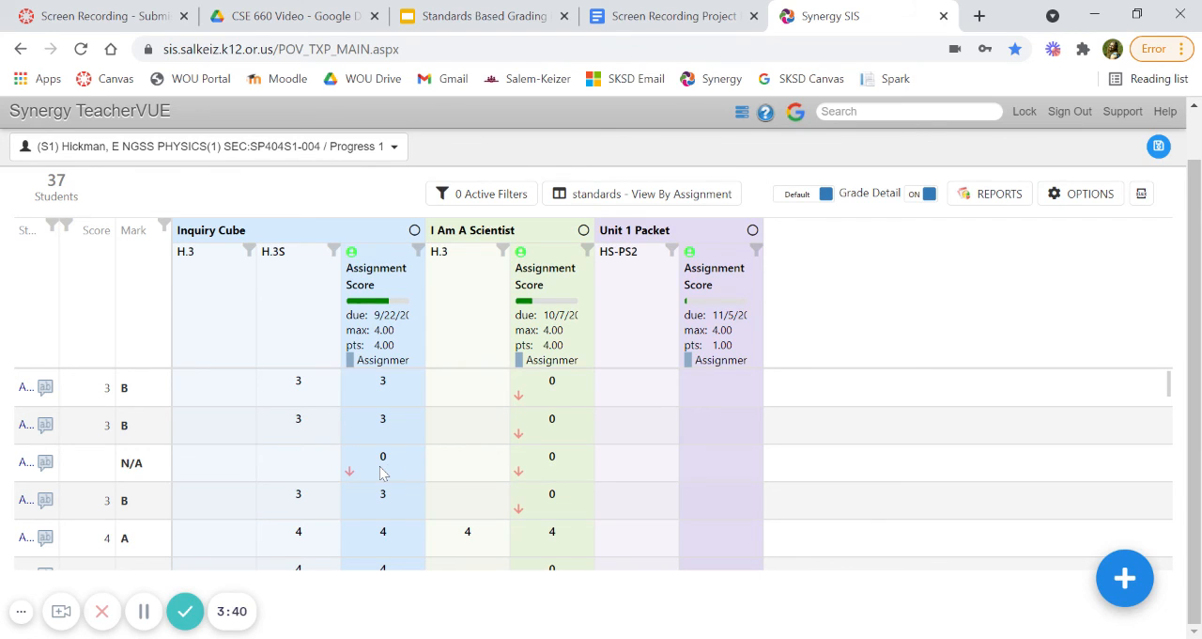
{"action": "mouse_move", "coordinate": [131, 462]}
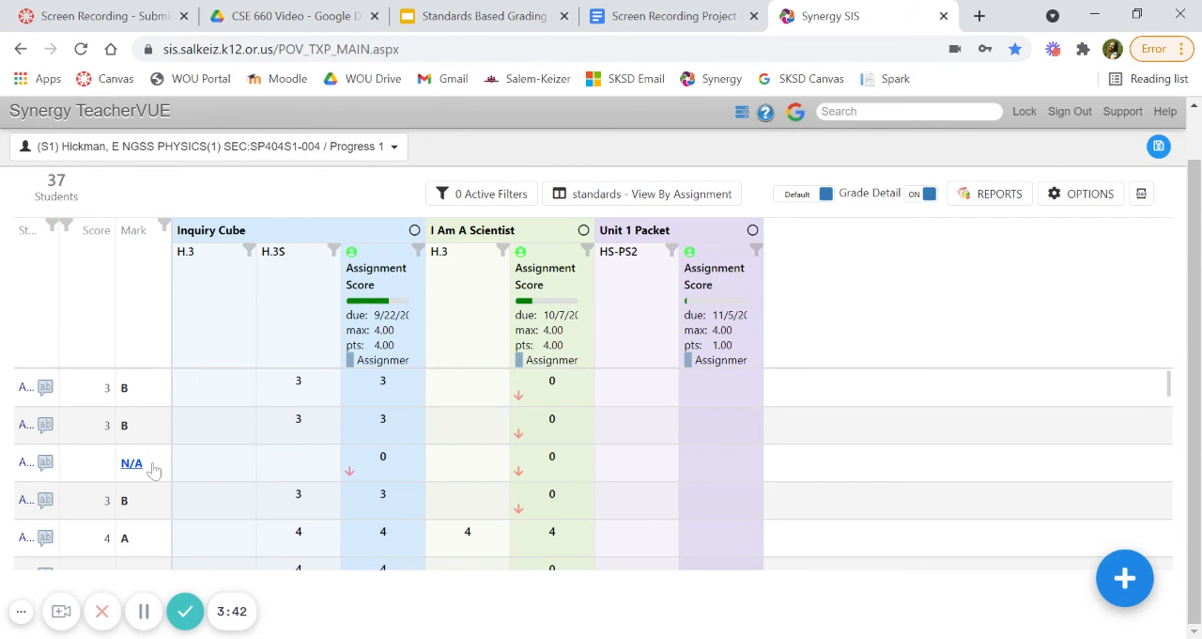
{"action": "mouse_move", "coordinate": [416, 457]}
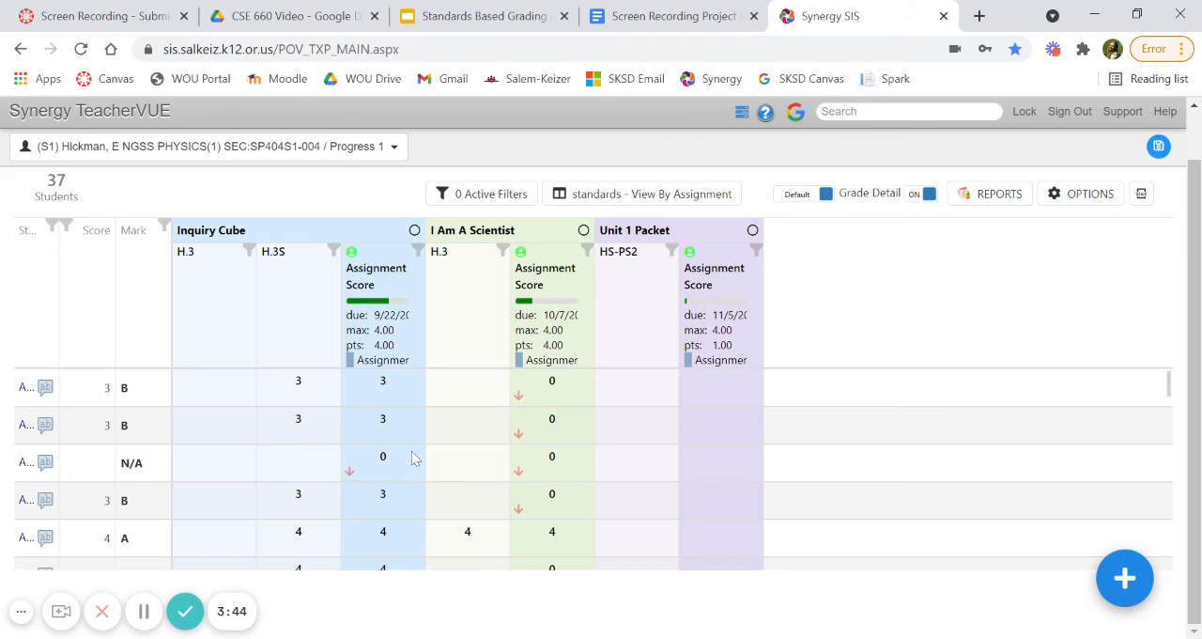
{"action": "mouse_move", "coordinate": [384, 465]}
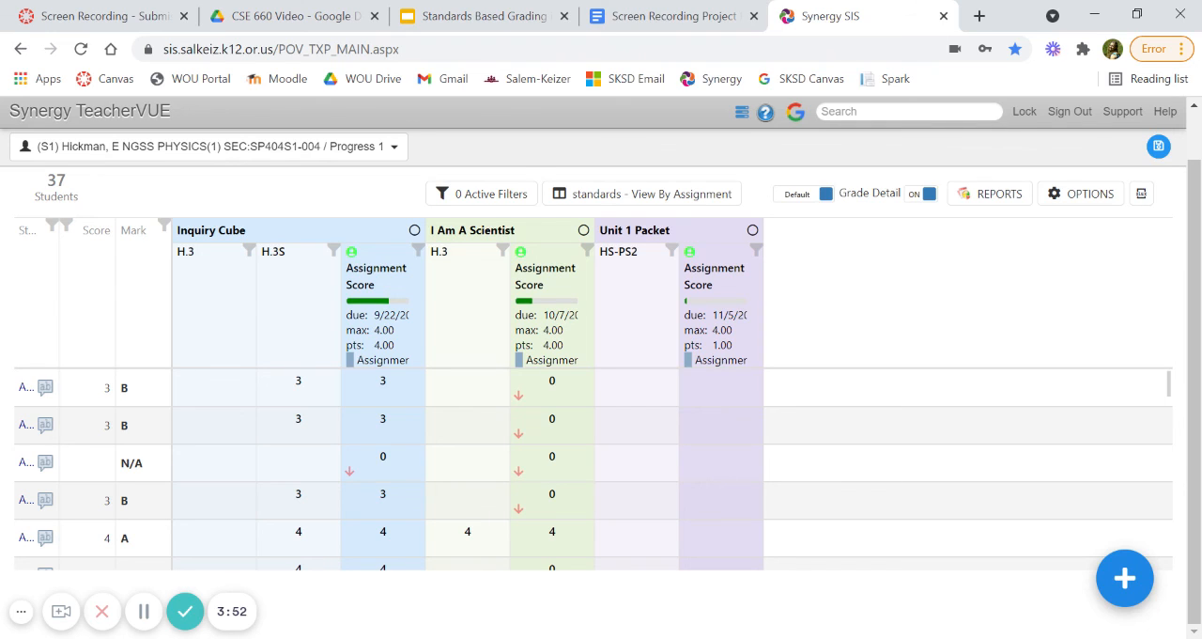
{"action": "mouse_move", "coordinate": [482, 447]}
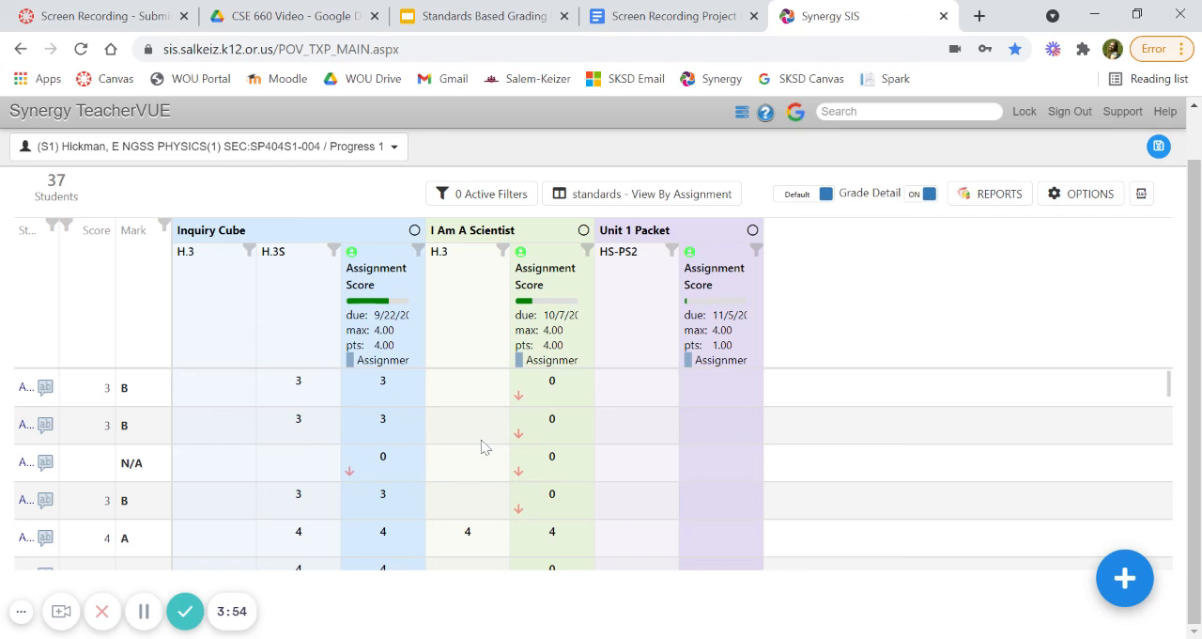
{"action": "mouse_move", "coordinate": [505, 432]}
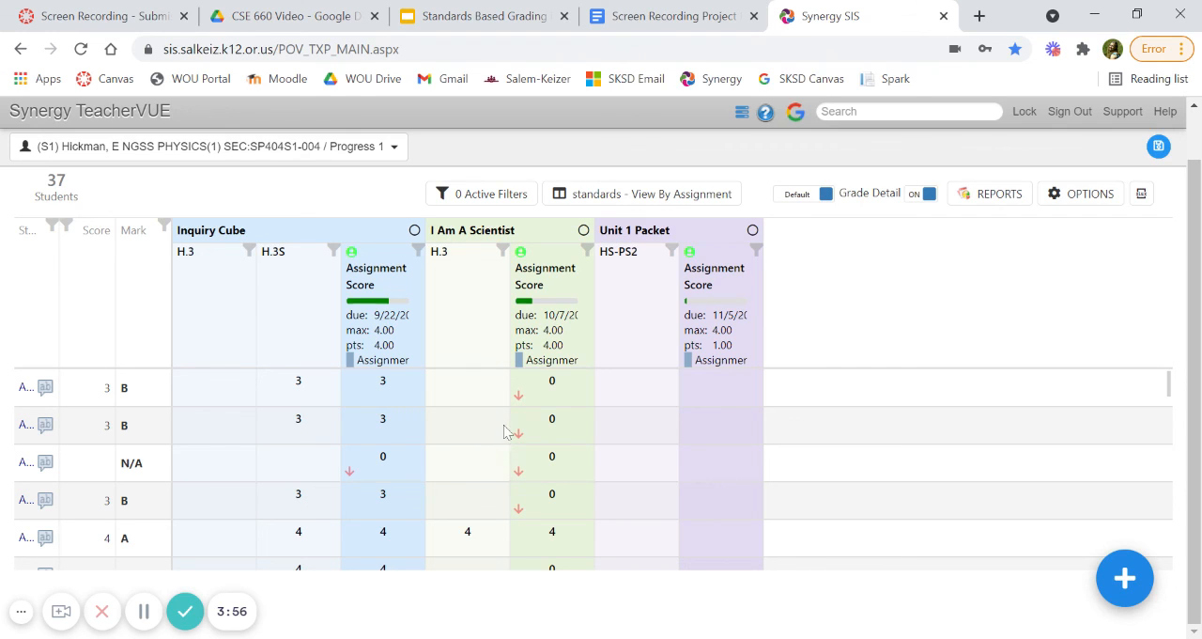
{"action": "mouse_move", "coordinate": [736, 418]}
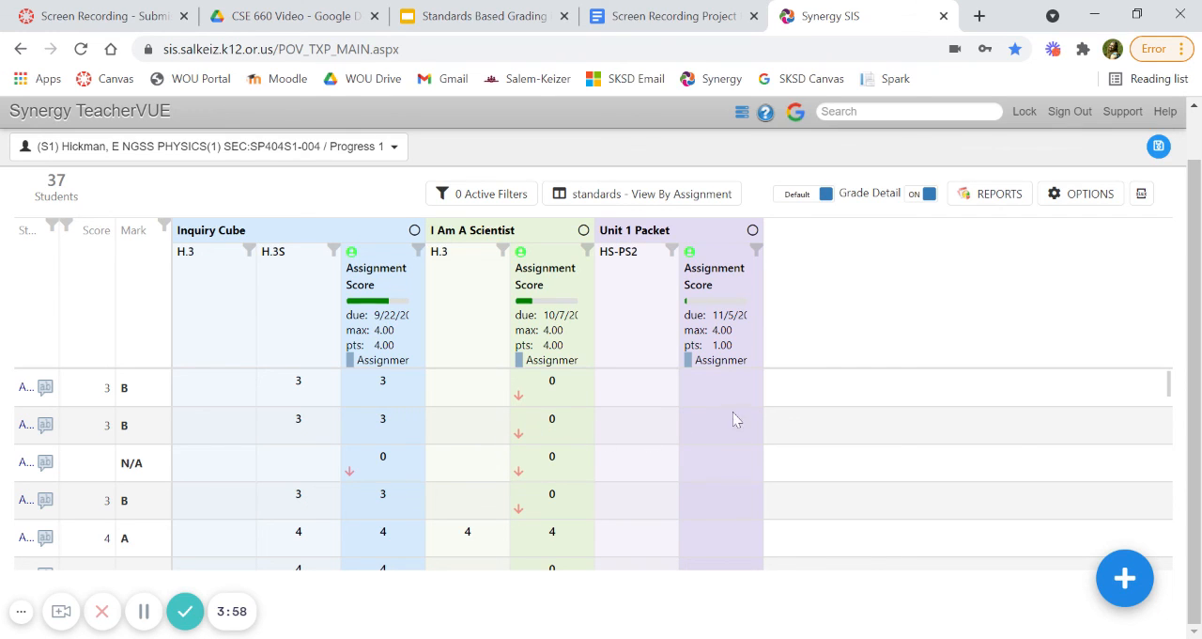
{"action": "mouse_move", "coordinate": [289, 579]}
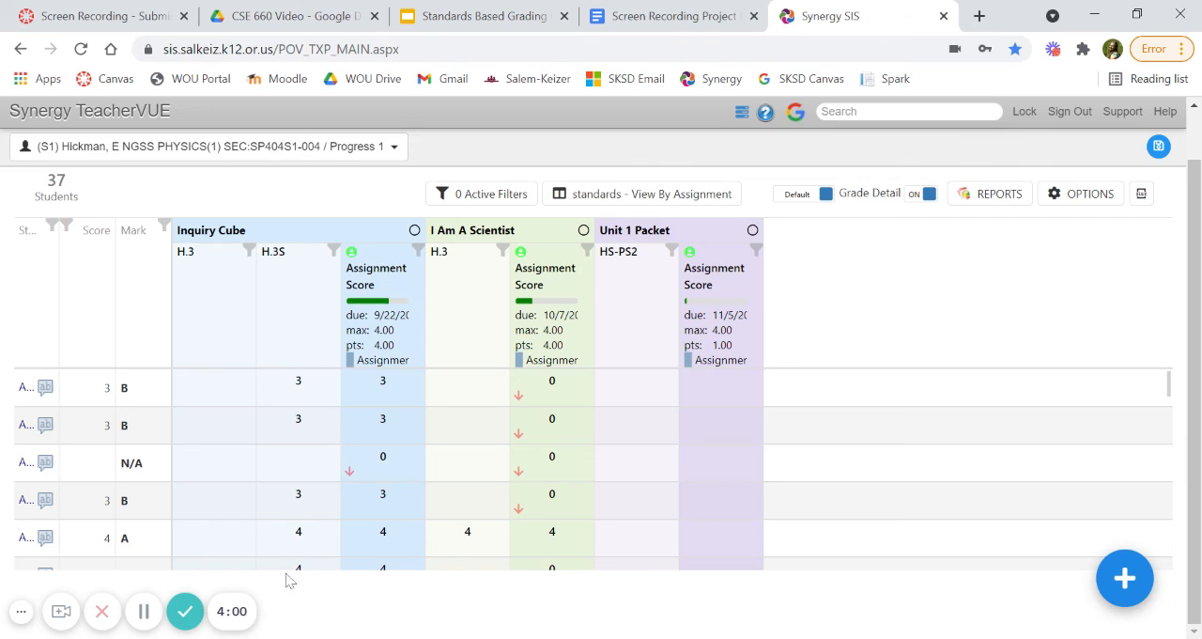